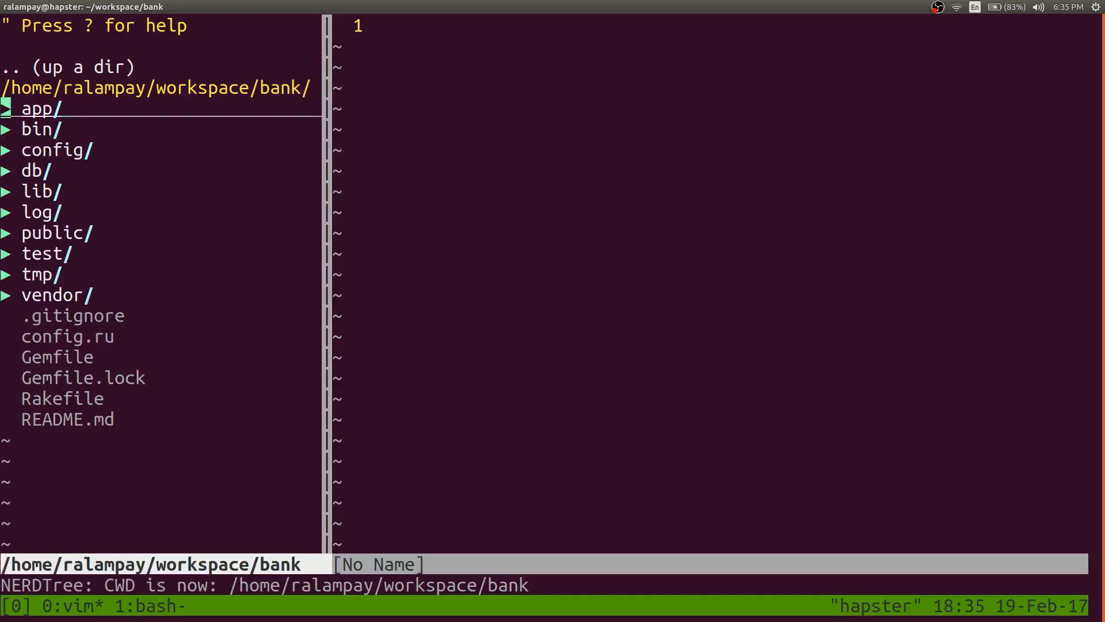
# Expand the app folder to bank_accounts and load perform_transaction.rb in the editor
pyautogui.click(37, 108)
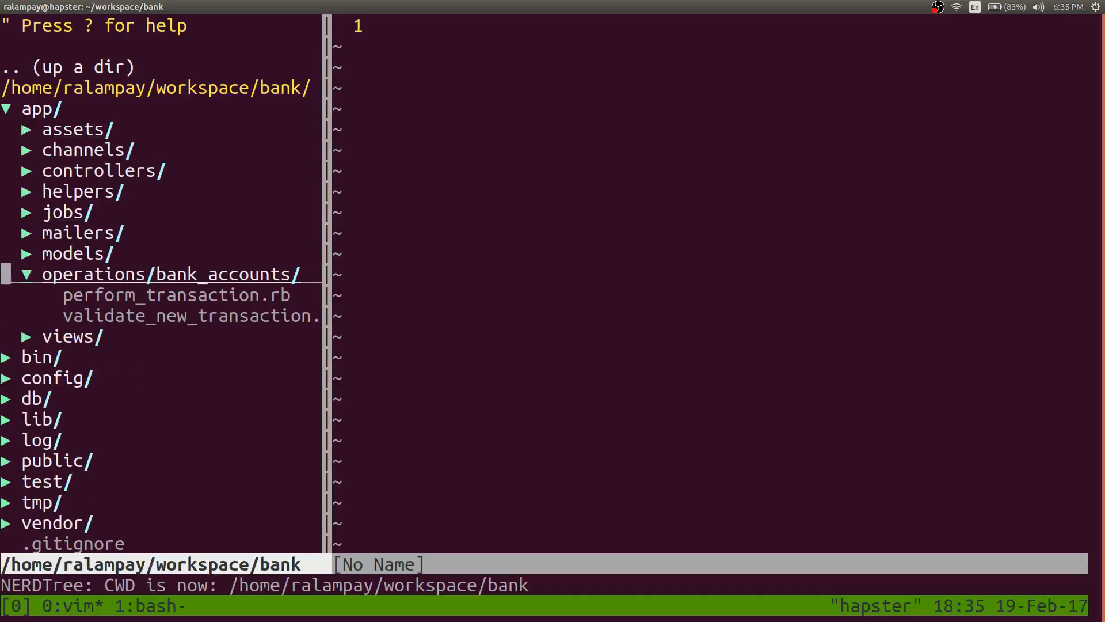
pyautogui.click(175, 295)
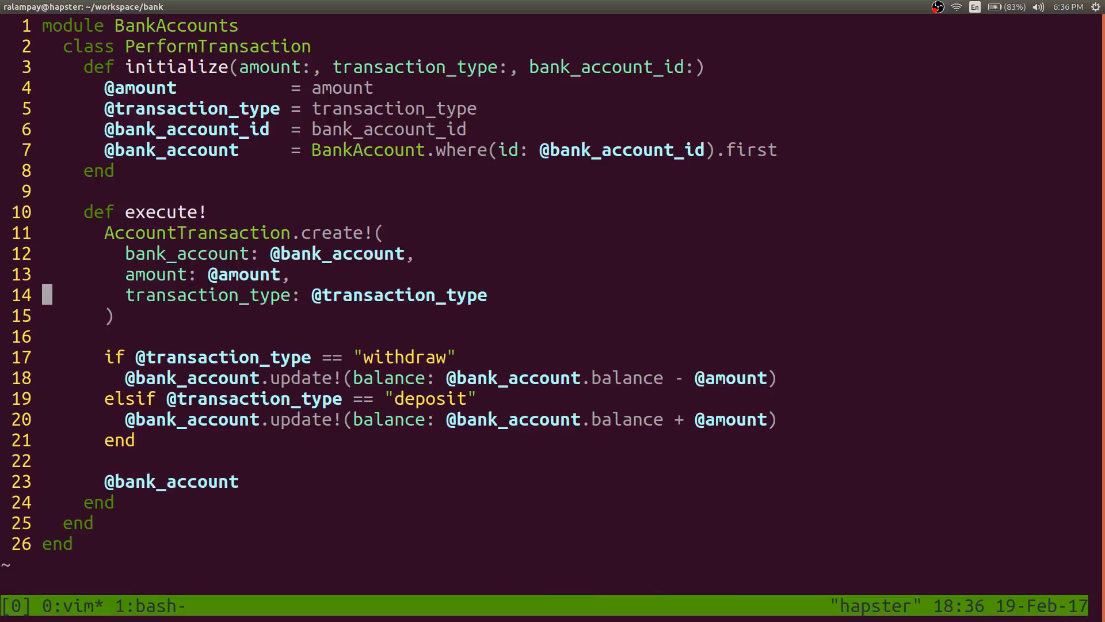
pyautogui.press('V')
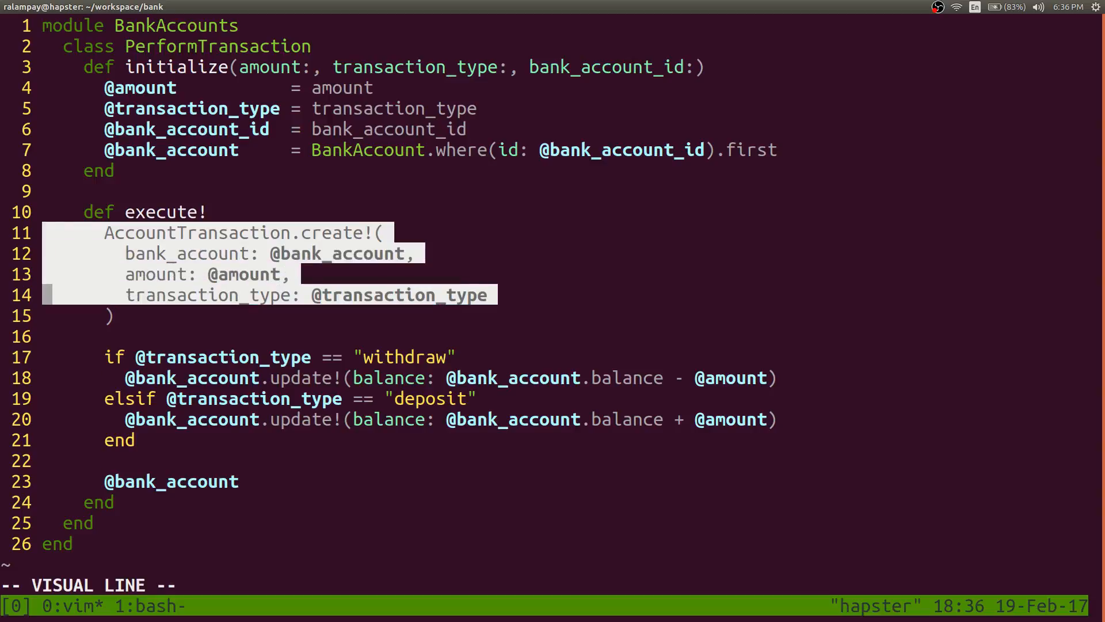
pyautogui.press('Escape')
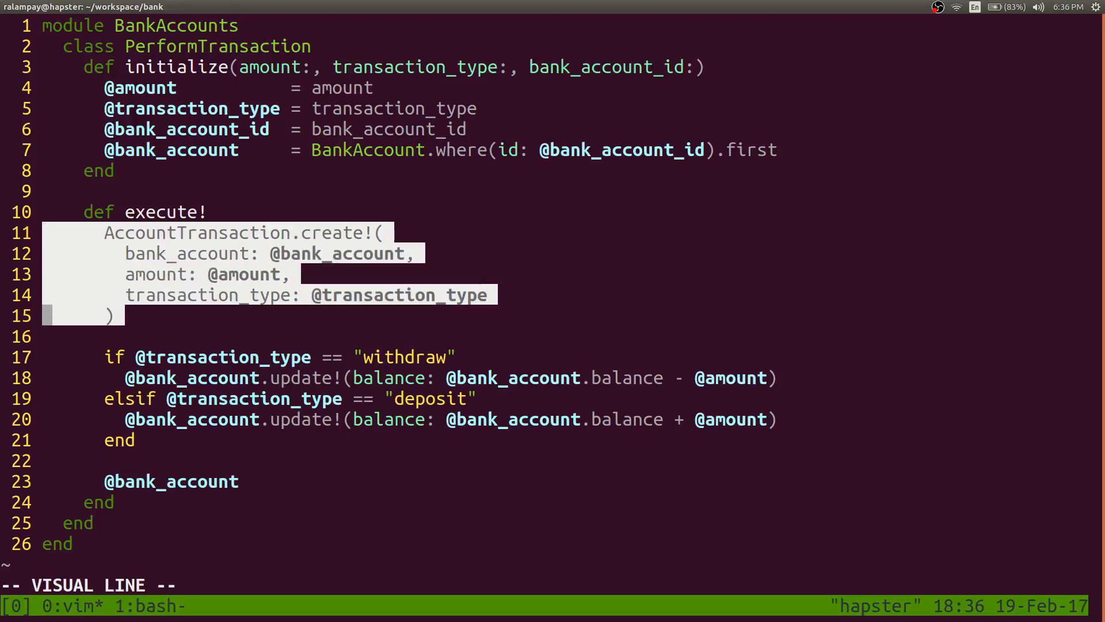
pyautogui.press('Escape')
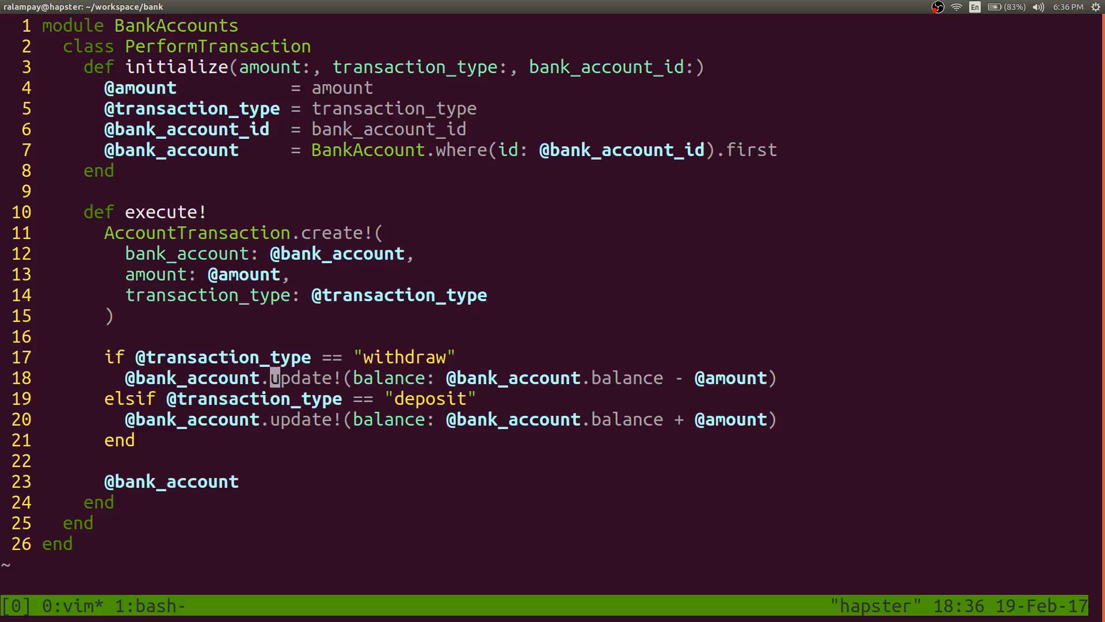
pyautogui.press('V')
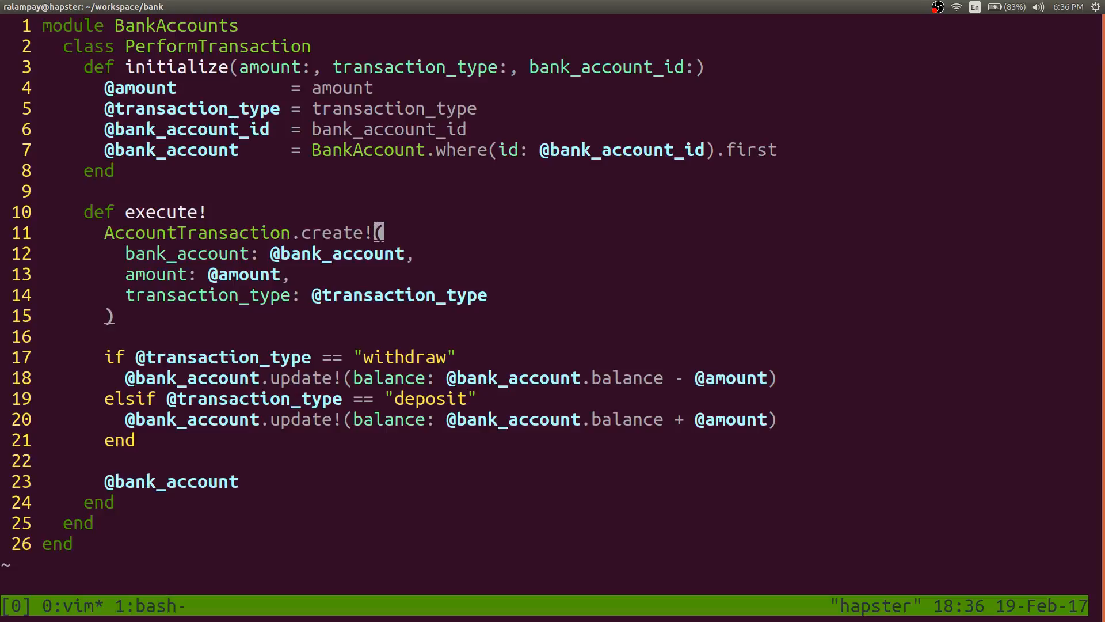
pyautogui.press('V')
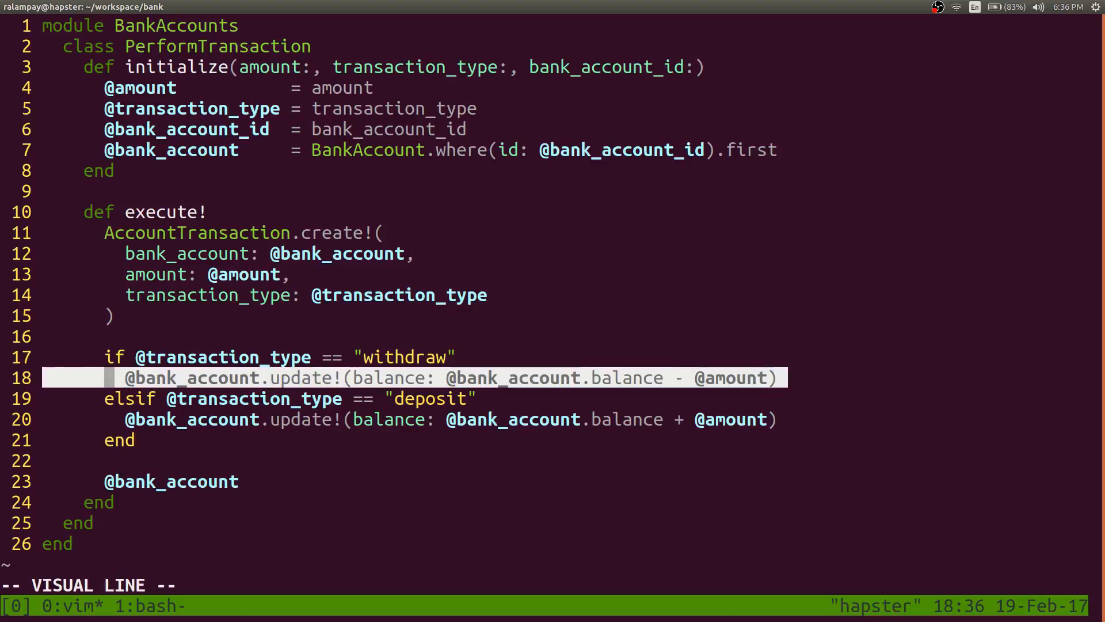
pyautogui.press('Escape')
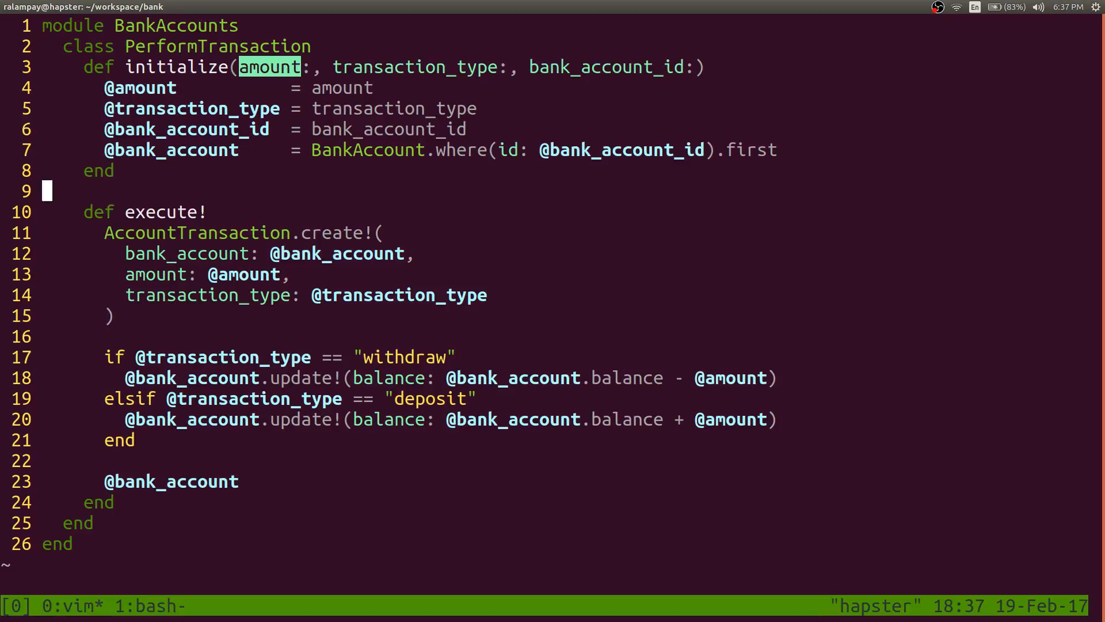
pyautogui.press('i')
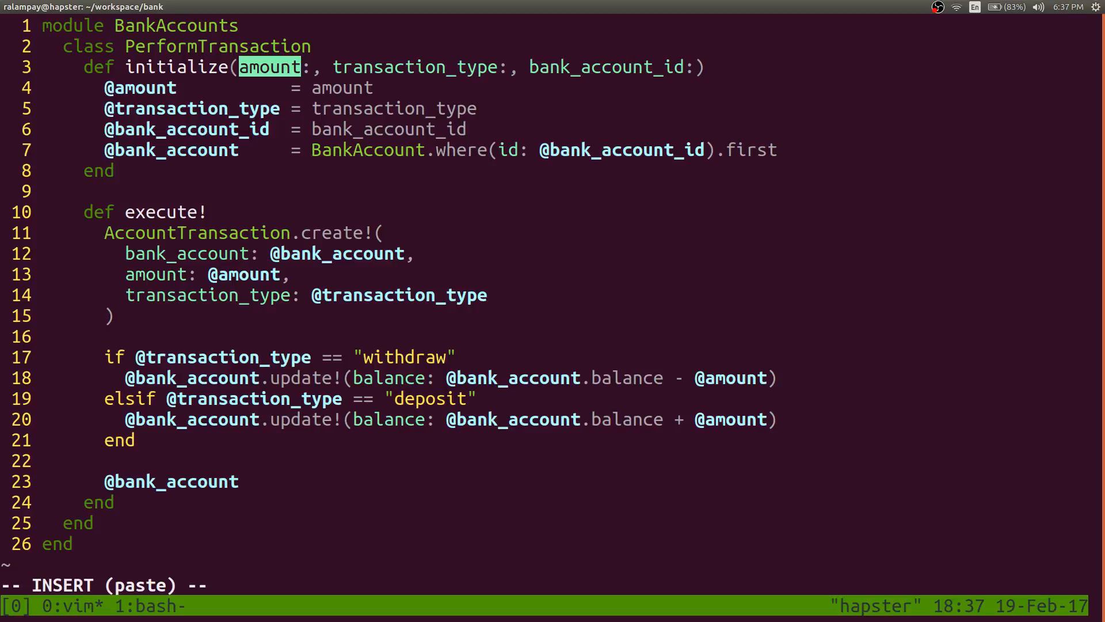
pyautogui.press('Escape')
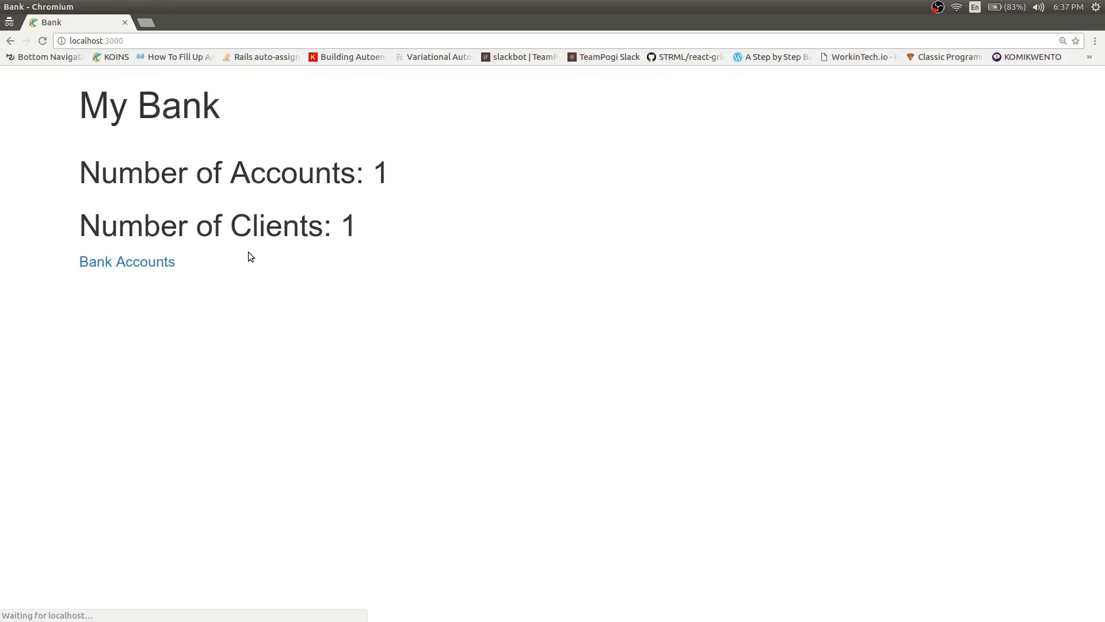
# Submit a 100 withdraw on account 0000001, which fails with a 500 server error
pyautogui.press('ctrl+plus')
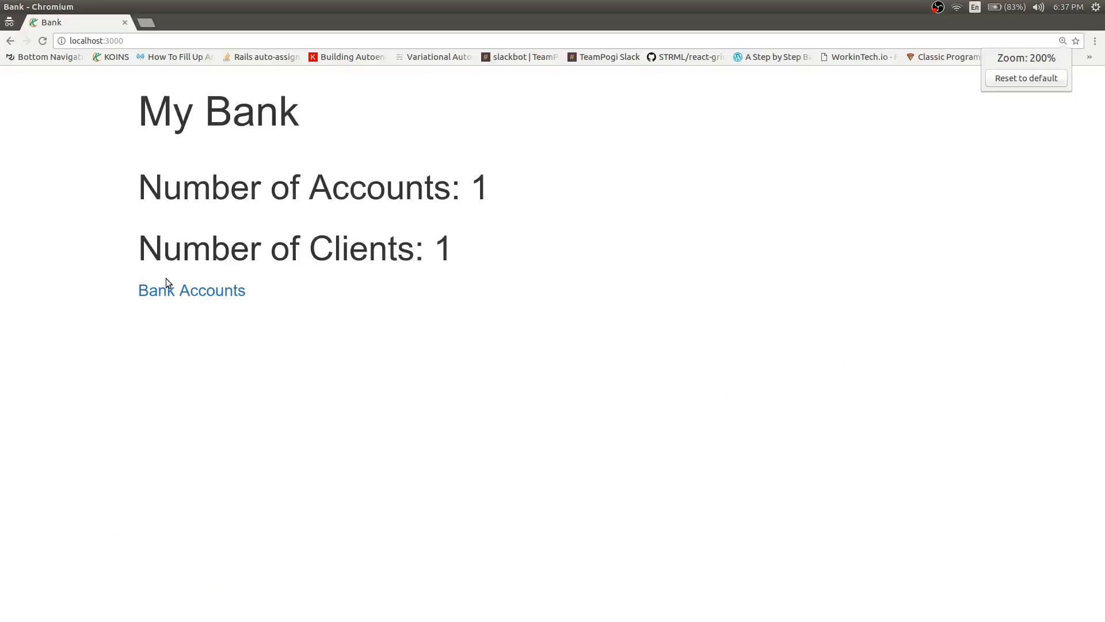
pyautogui.click(191, 290)
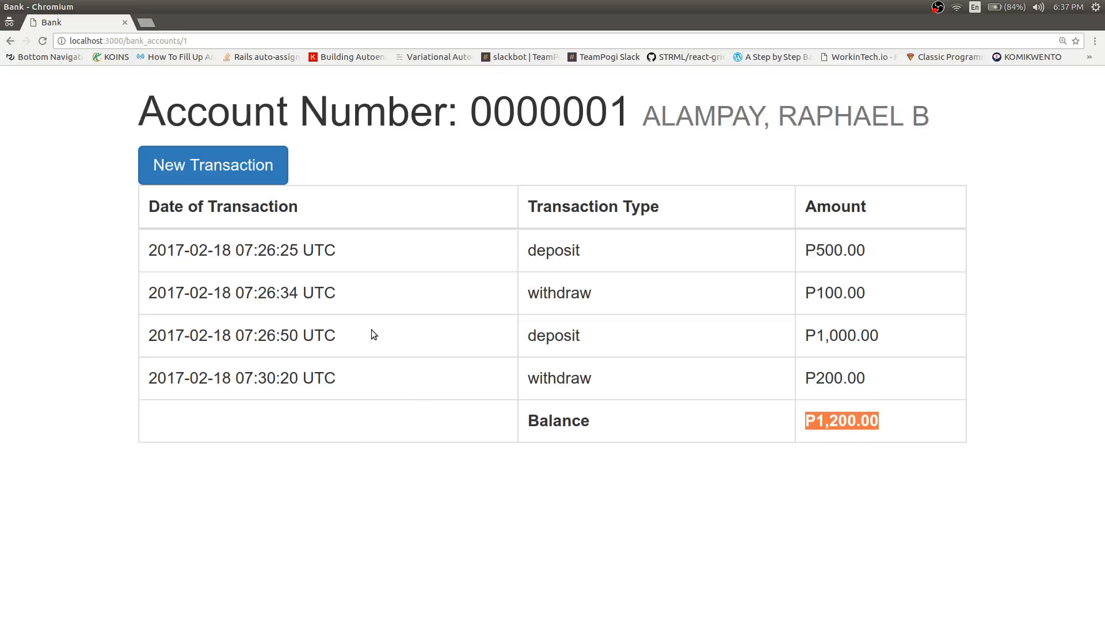
pyautogui.click(211, 164)
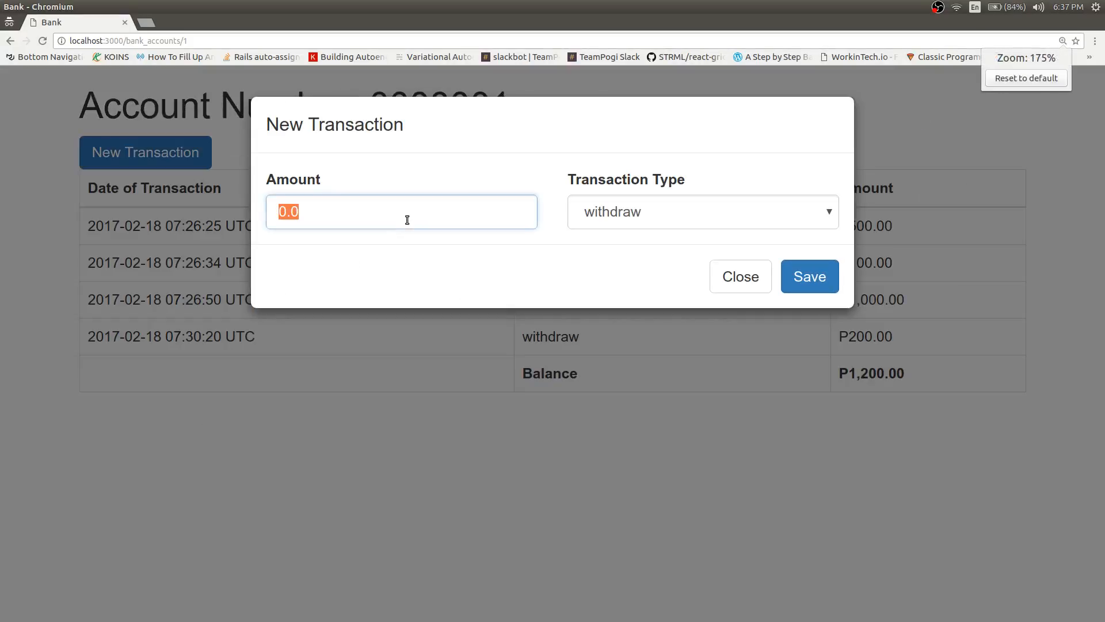
pyautogui.write('100')
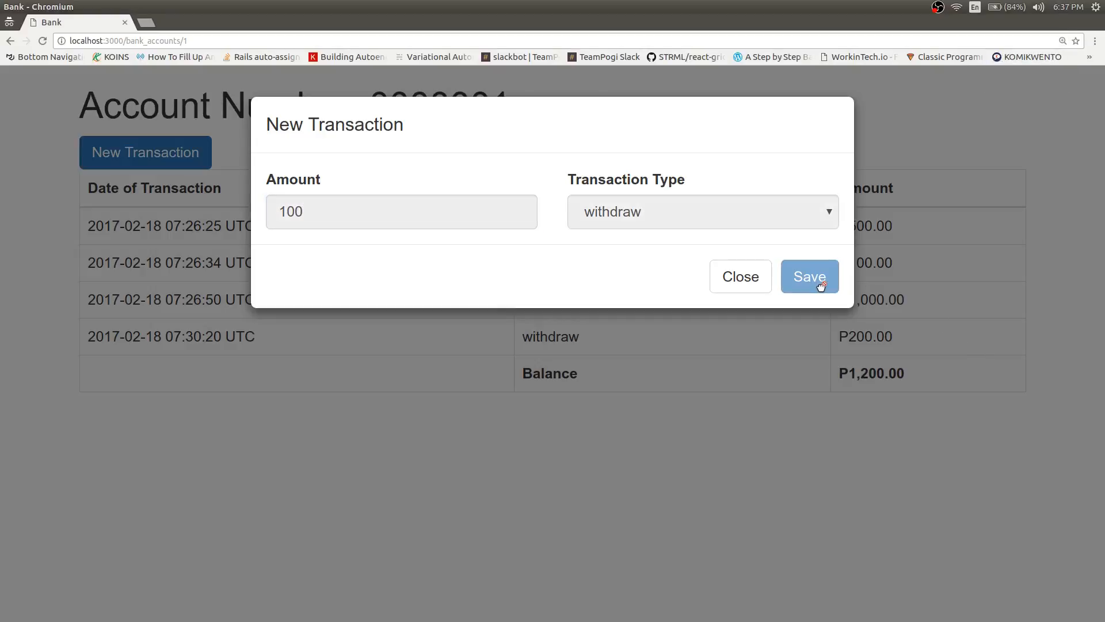
pyautogui.click(809, 275)
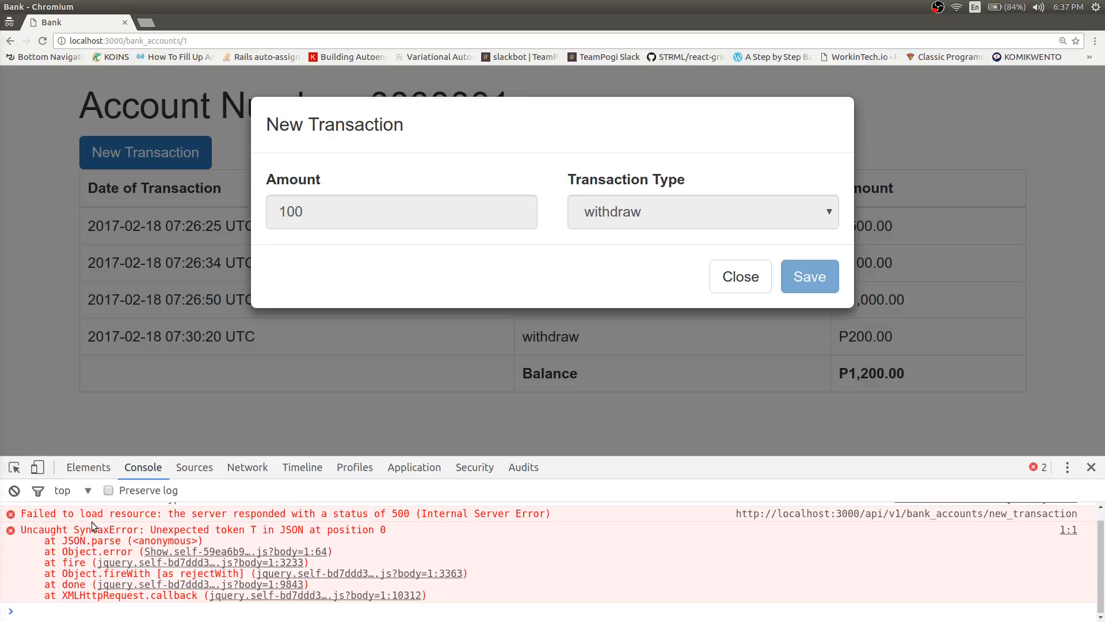
pyautogui.moveTo(129, 559)
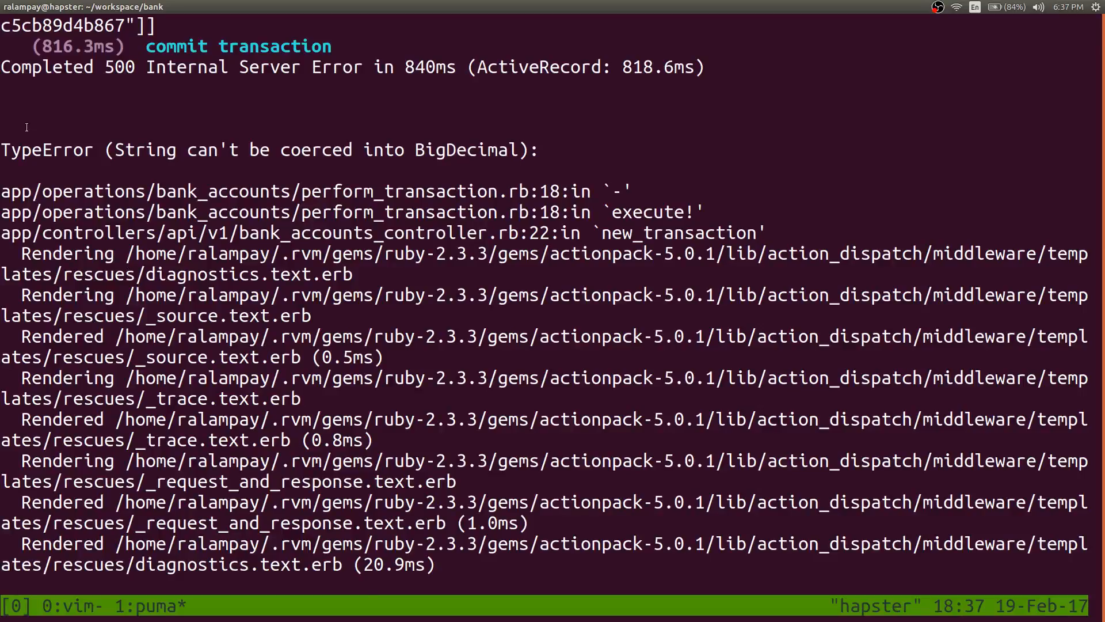
# Highlight the String-to-BigDecimal TypeError and its perform_transaction.rb line 18 trace in the puma log
pyautogui.moveTo(0, 150); pyautogui.dragTo(405, 150)
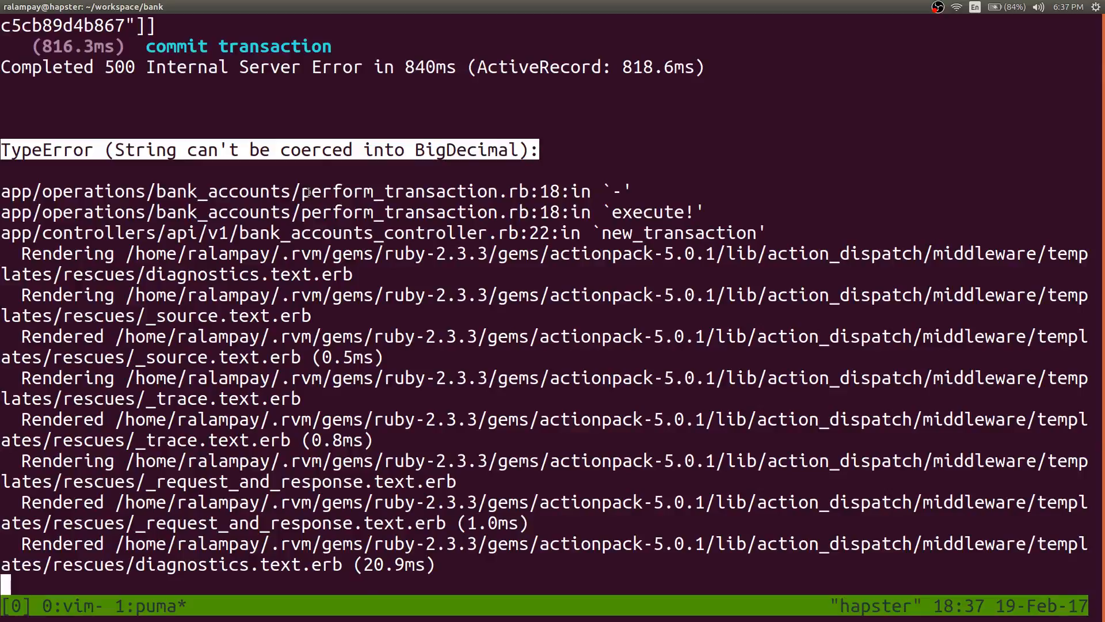
pyautogui.doubleClick(434, 191)
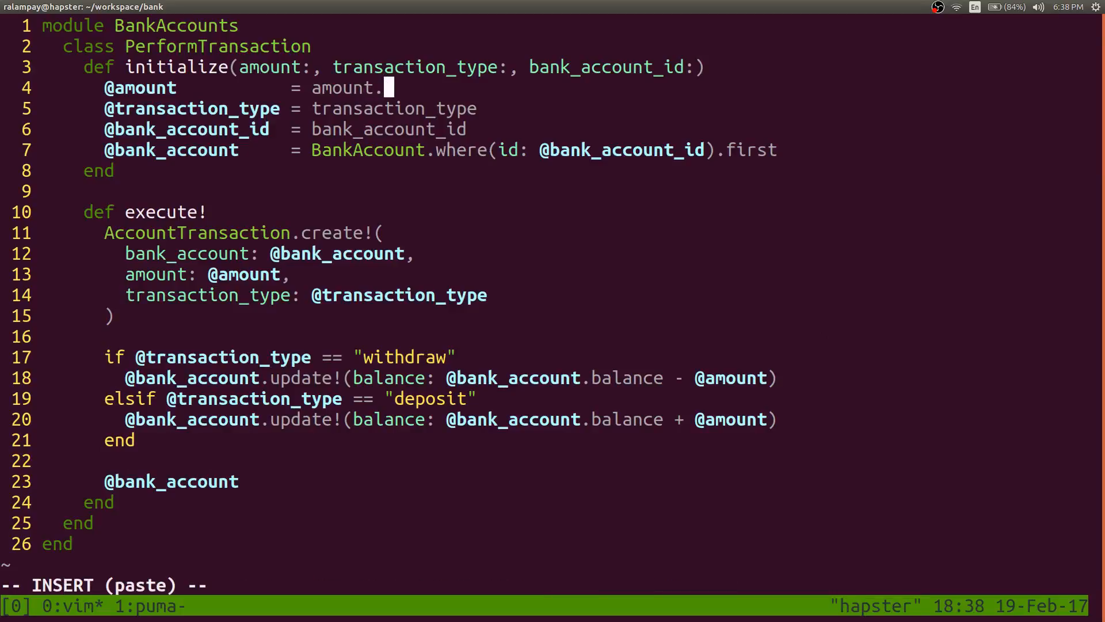
pyautogui.write('try(:to_f')
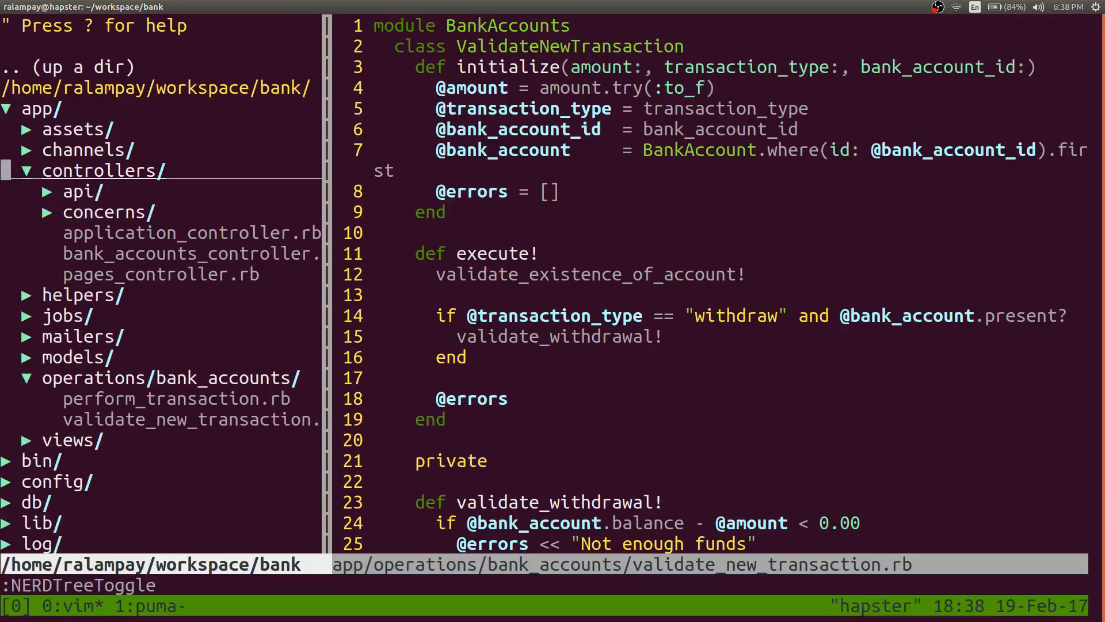
pyautogui.click(83, 191)
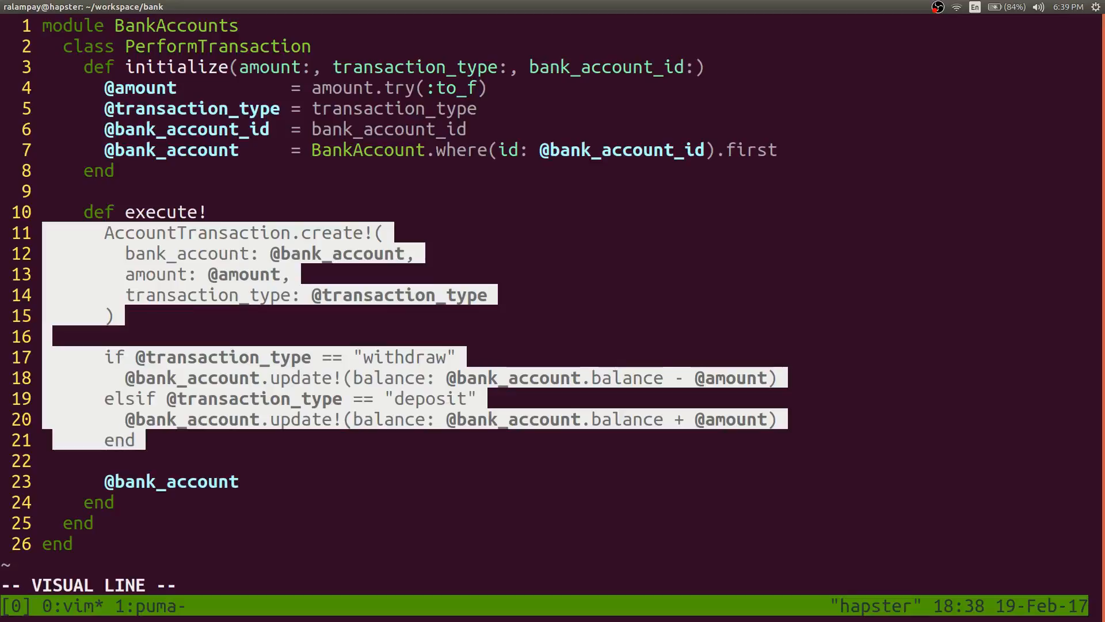
pyautogui.press('Escape')
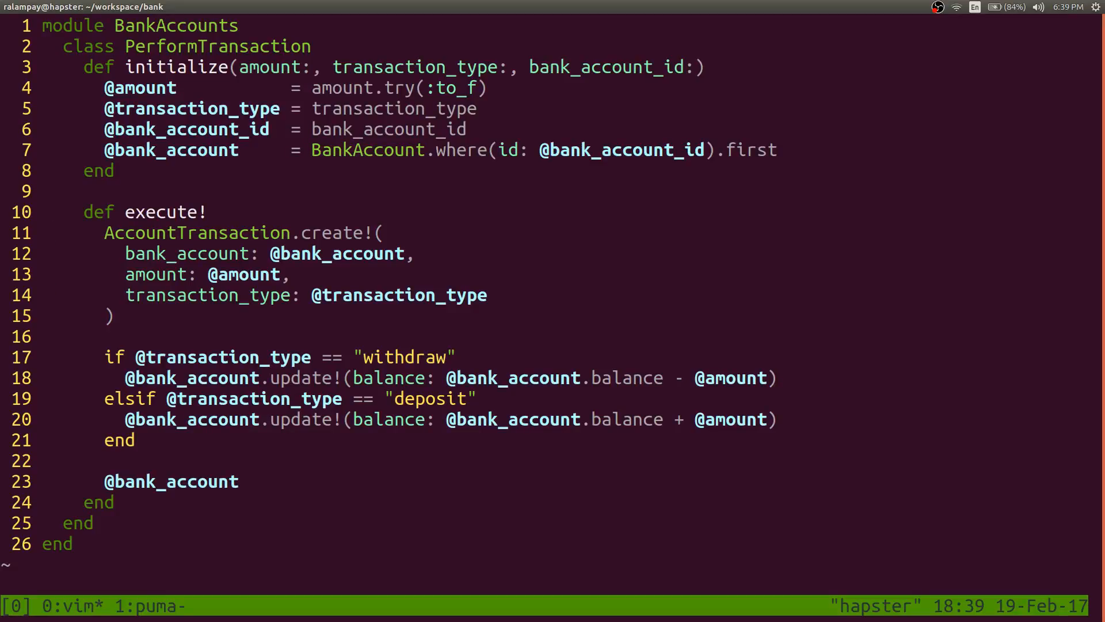
pyautogui.press('V')
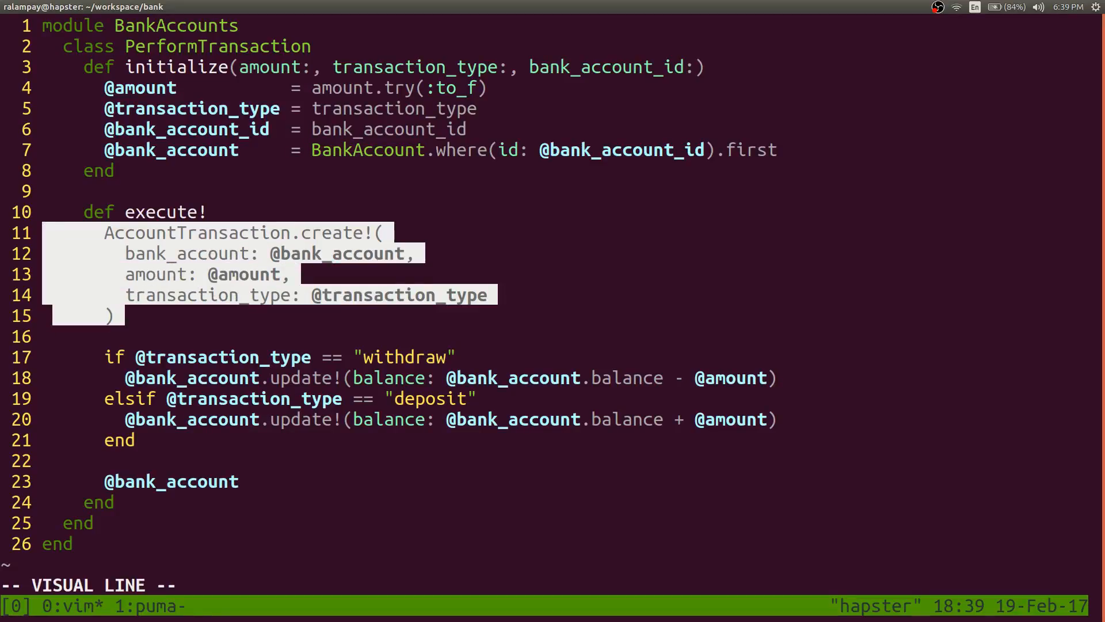
pyautogui.press('j')
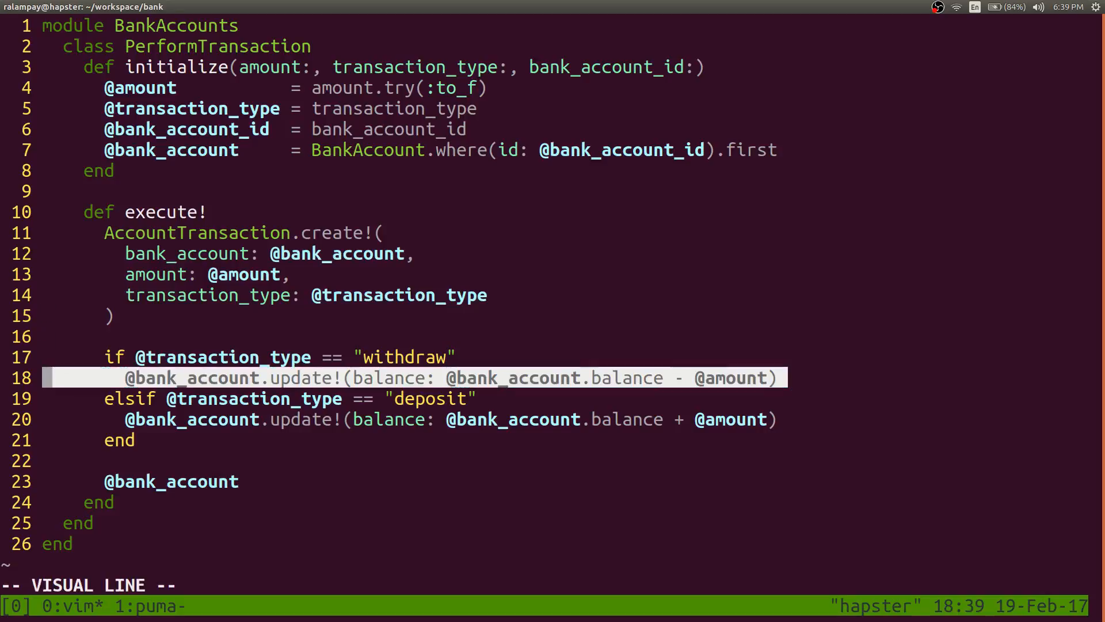
pyautogui.press('Escape')
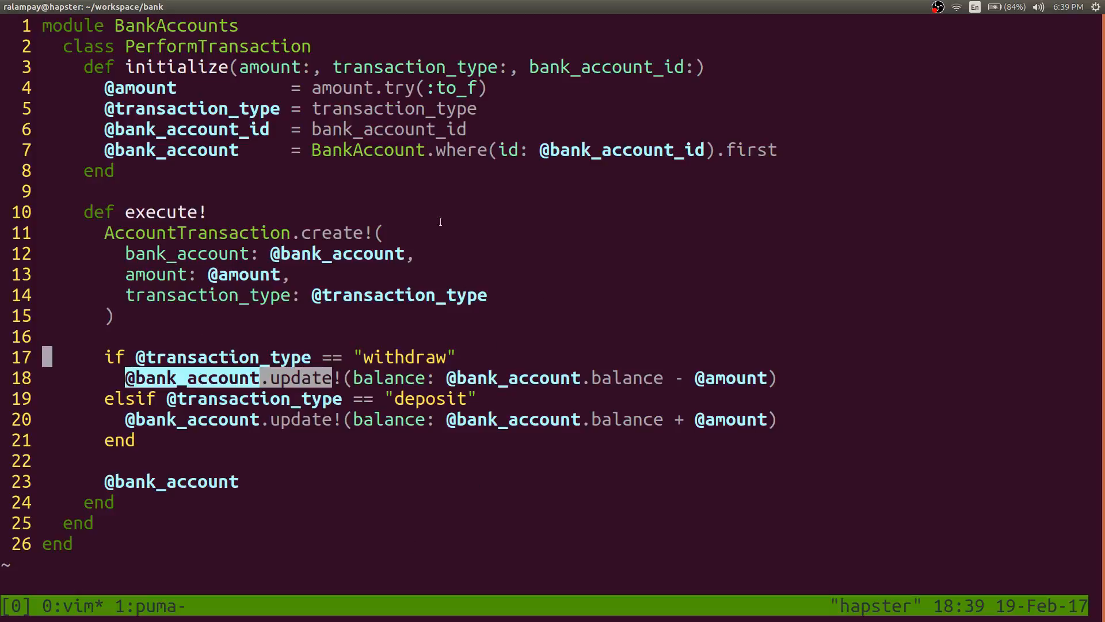
pyautogui.moveTo(207, 336)
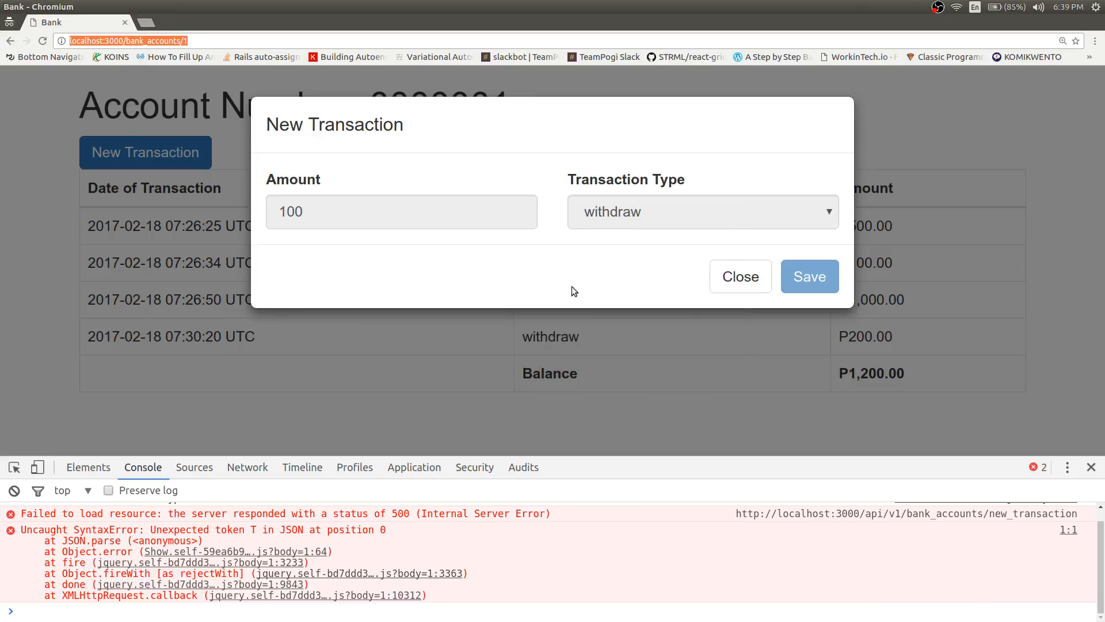
# Reload account 0000001 and point out the new P100.00 withdraw against the unchanged P1,200.00 balance
pyautogui.click(809, 275)
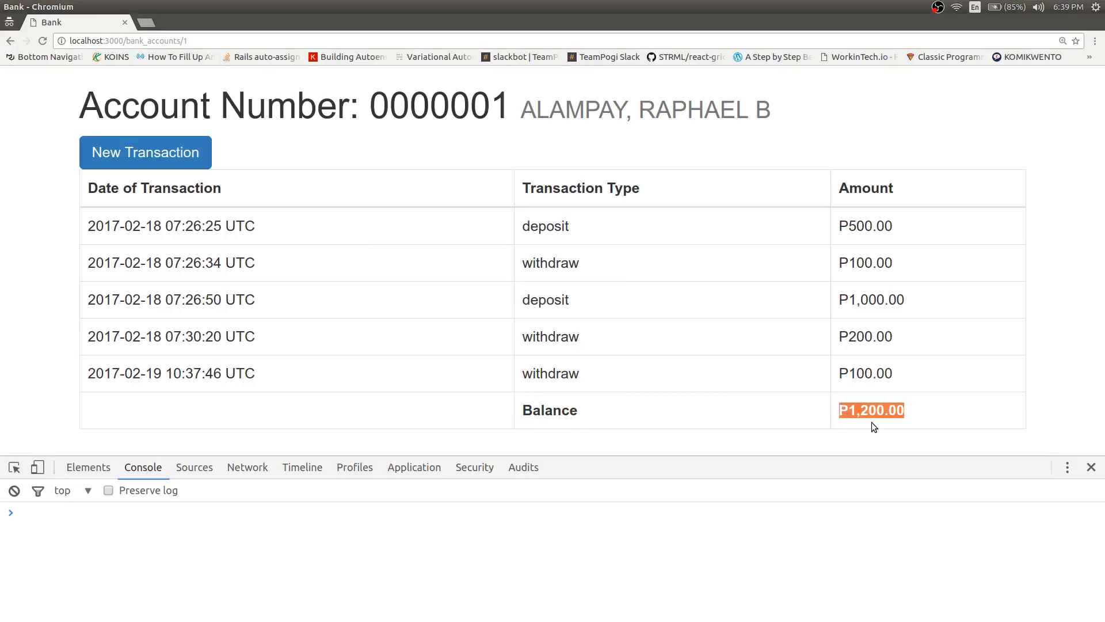
pyautogui.moveTo(856, 225)
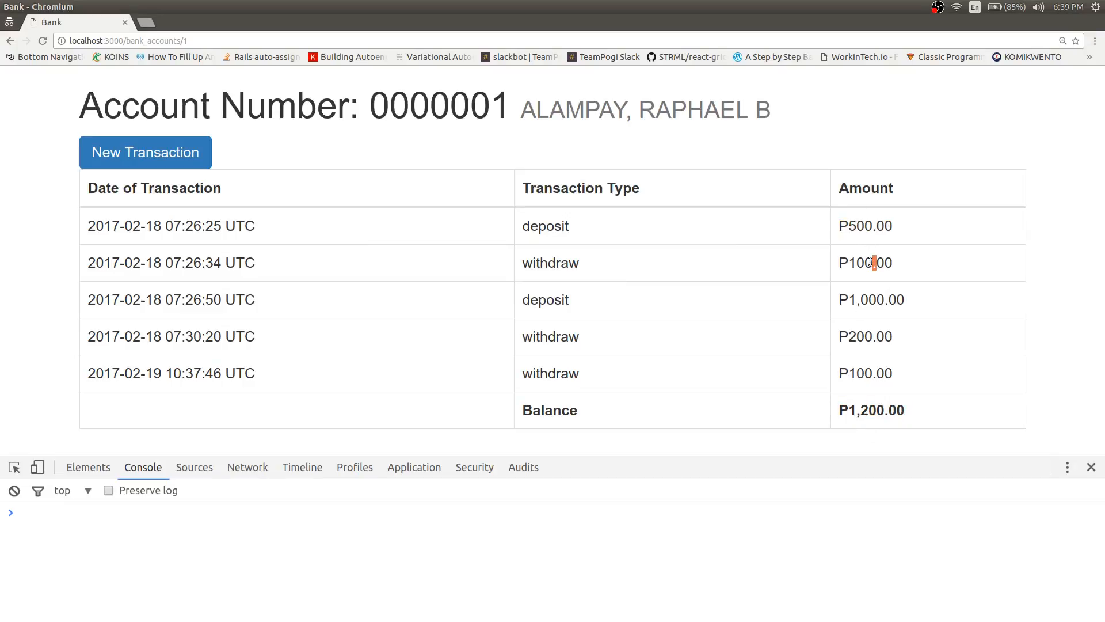
pyautogui.doubleClick(849, 299)
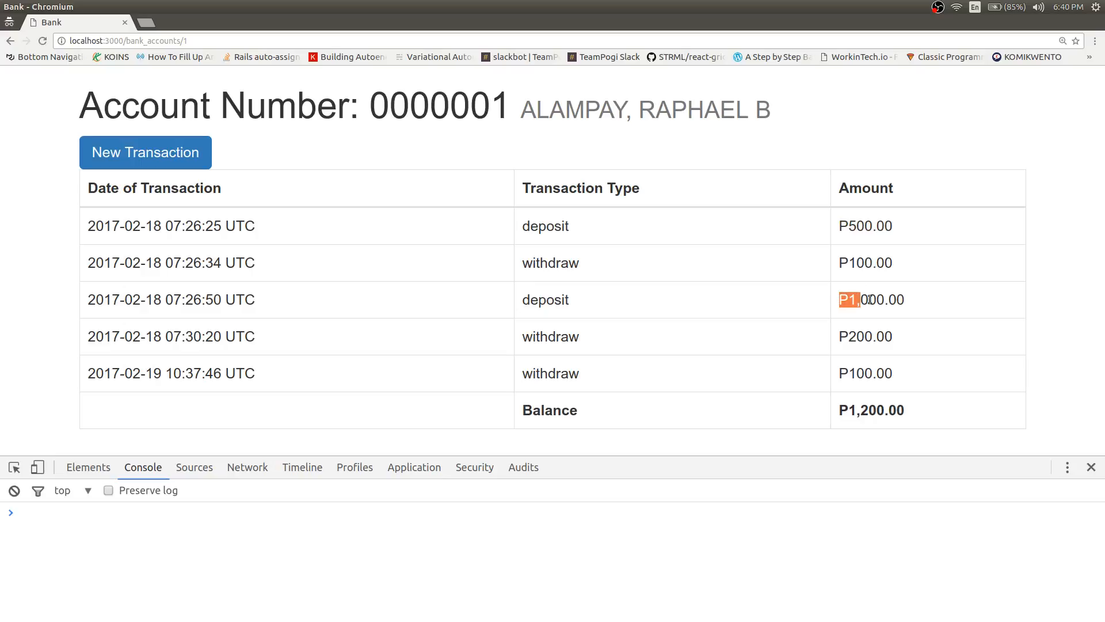
pyautogui.doubleClick(870, 299)
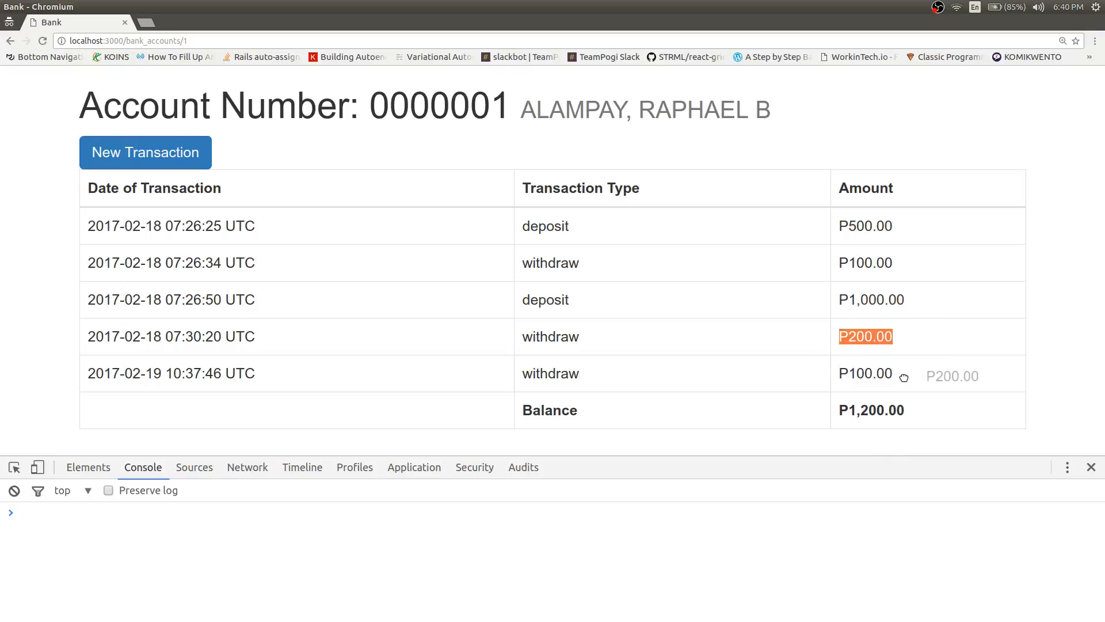
pyautogui.press('alt+Tab')
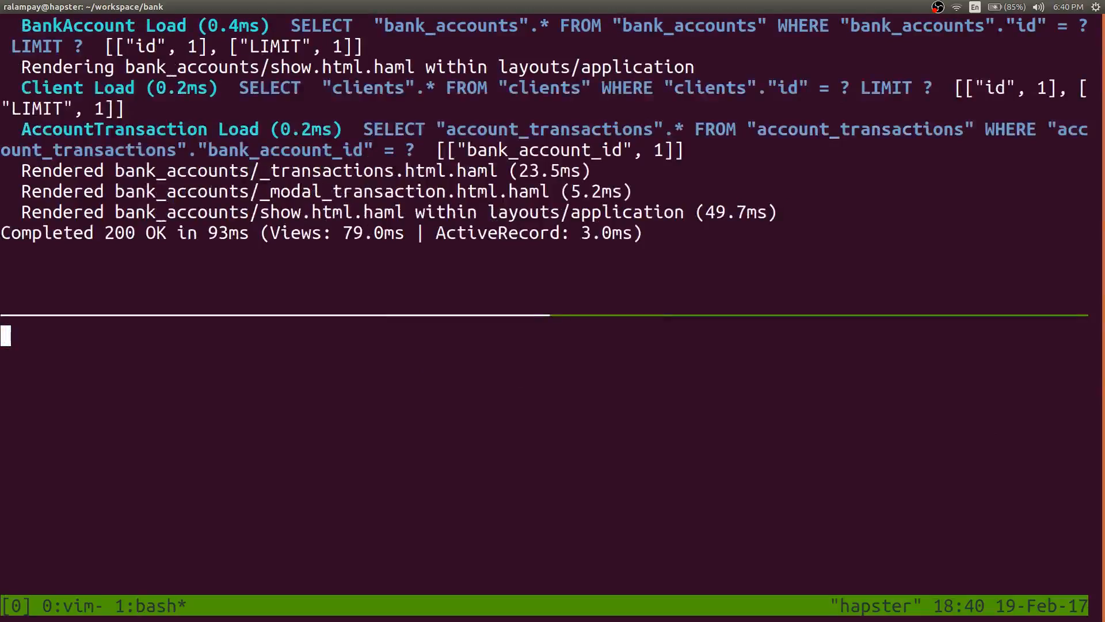
# Run AccountTransaction.last.destroy! in a Rails console to delete the stray 100 withdraw, then exit
pyautogui.write('rails console')
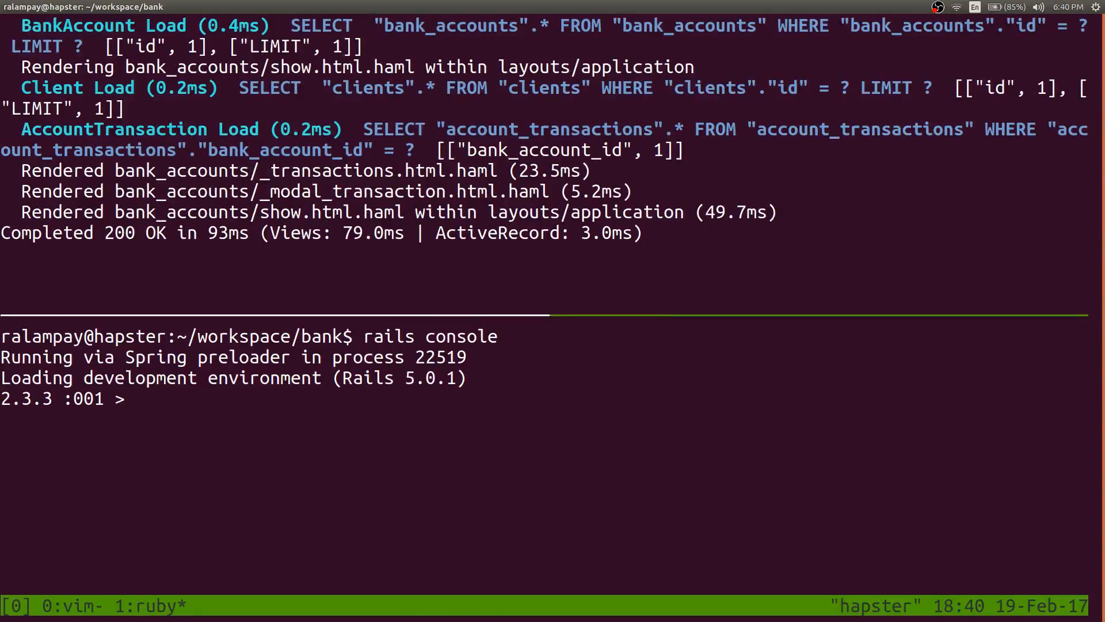
pyautogui.write('AccountTran')
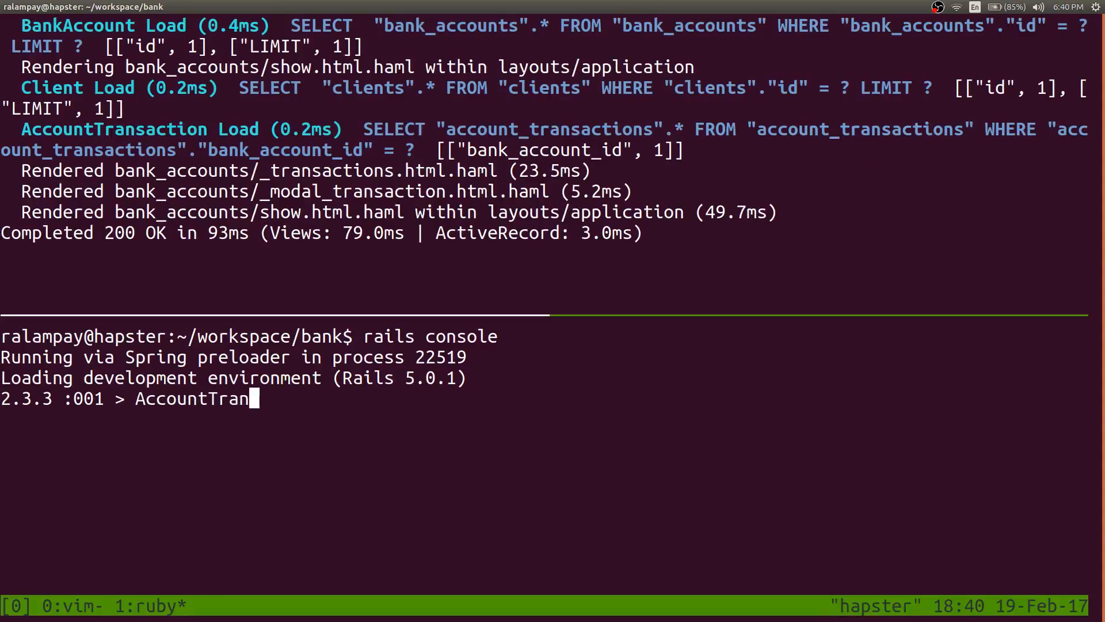
pyautogui.write('saction.last.destroy!')
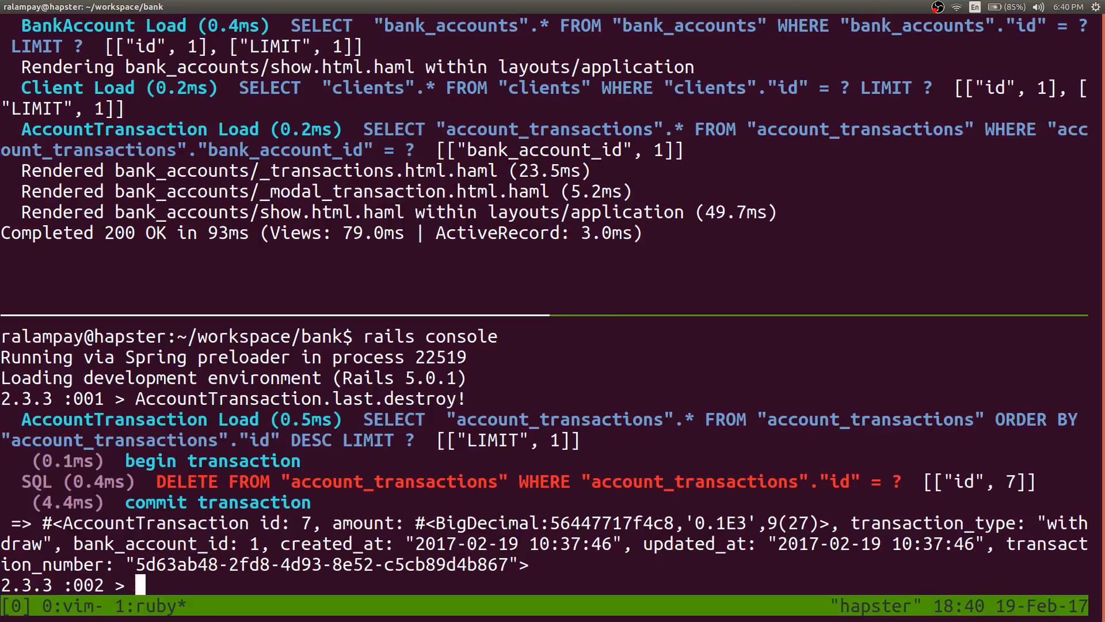
pyautogui.write('exit')
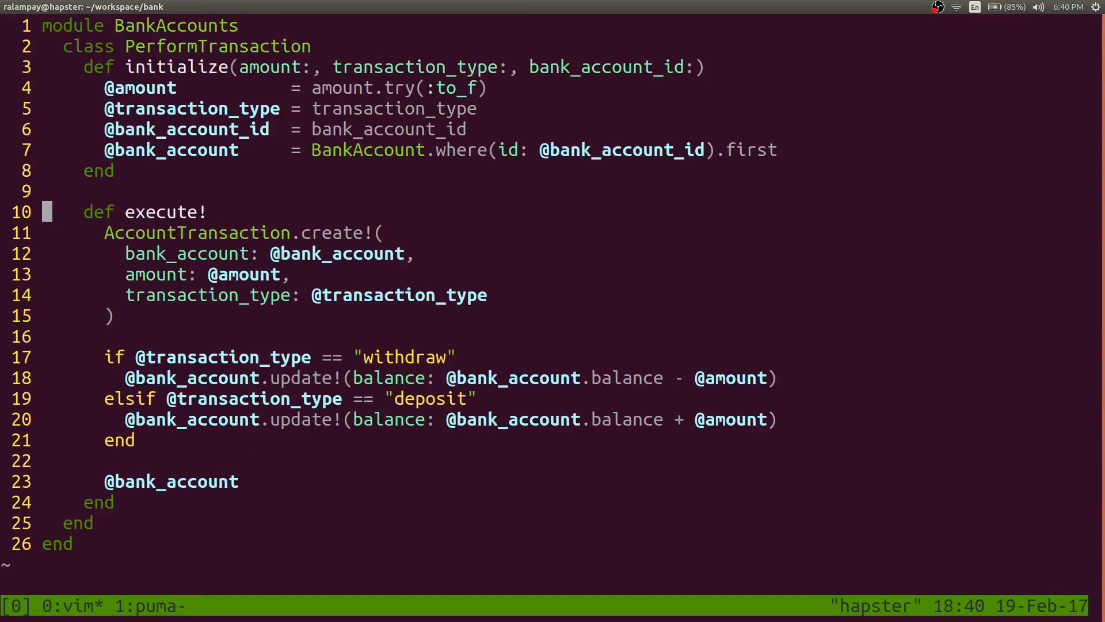
# Wrap execute!'s create! and balance update in ActiveRecord::Base.transaction do ... end and save
pyautogui.write('Active')
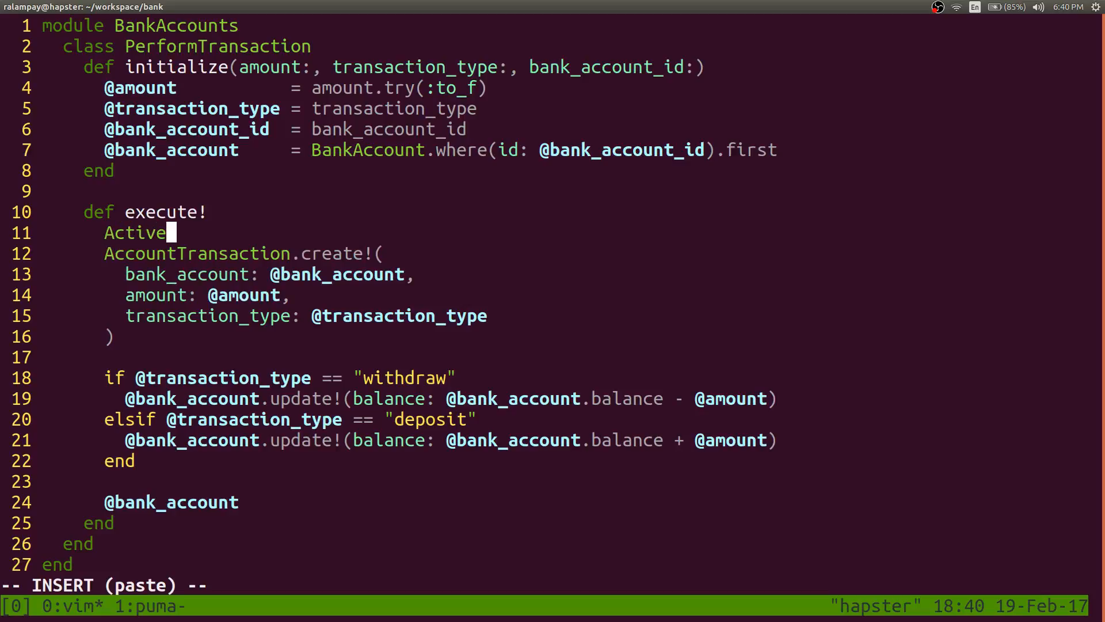
pyautogui.write('Record::Base')
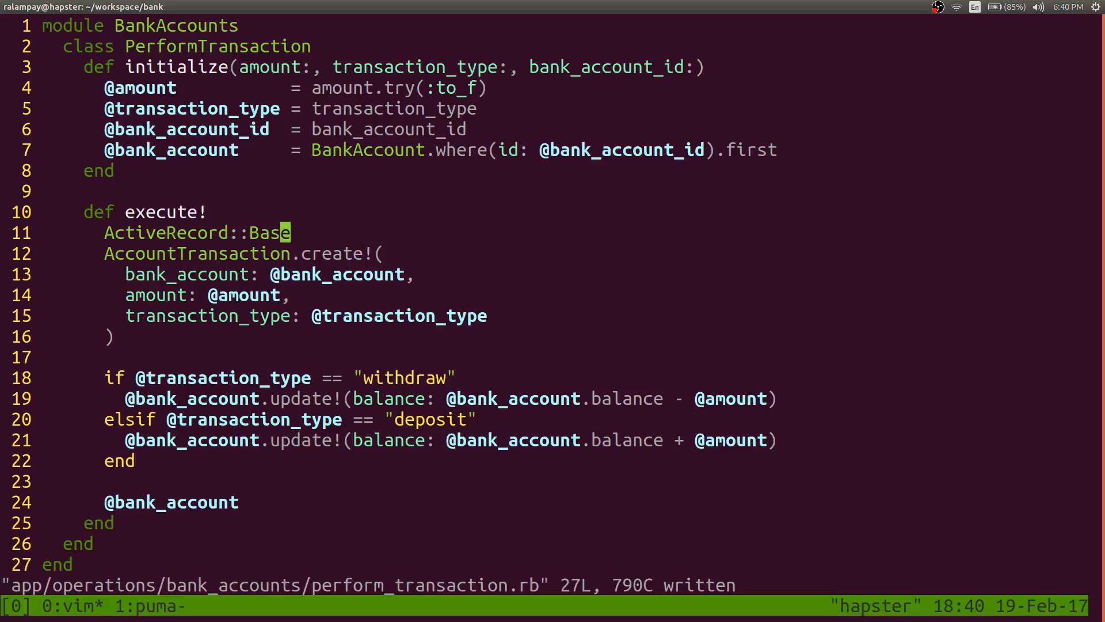
pyautogui.write('.')
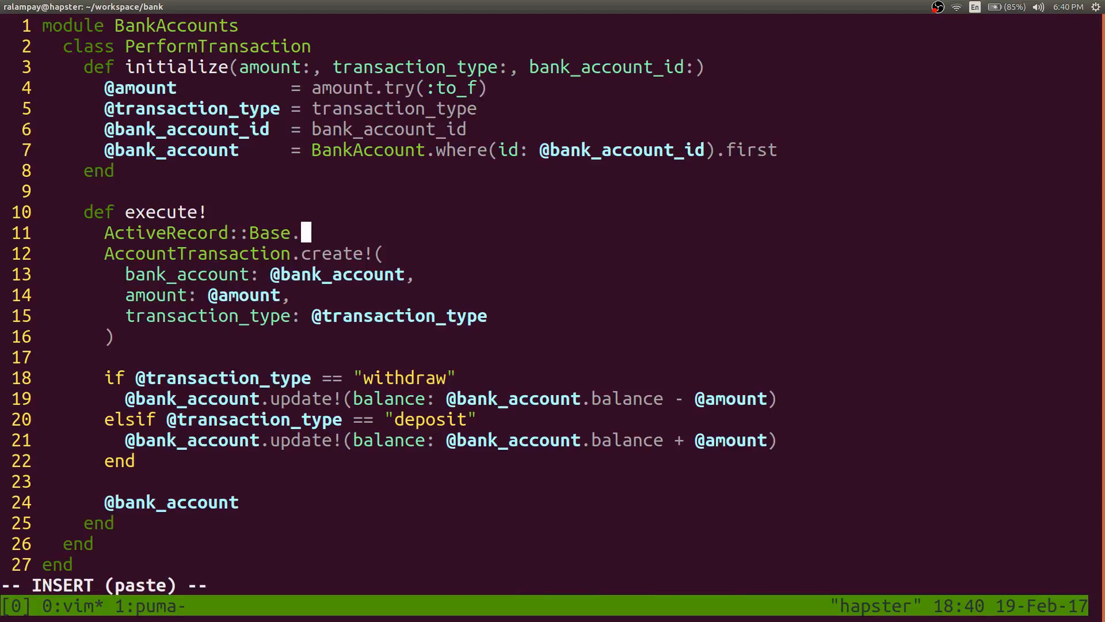
pyautogui.write('transaction do')
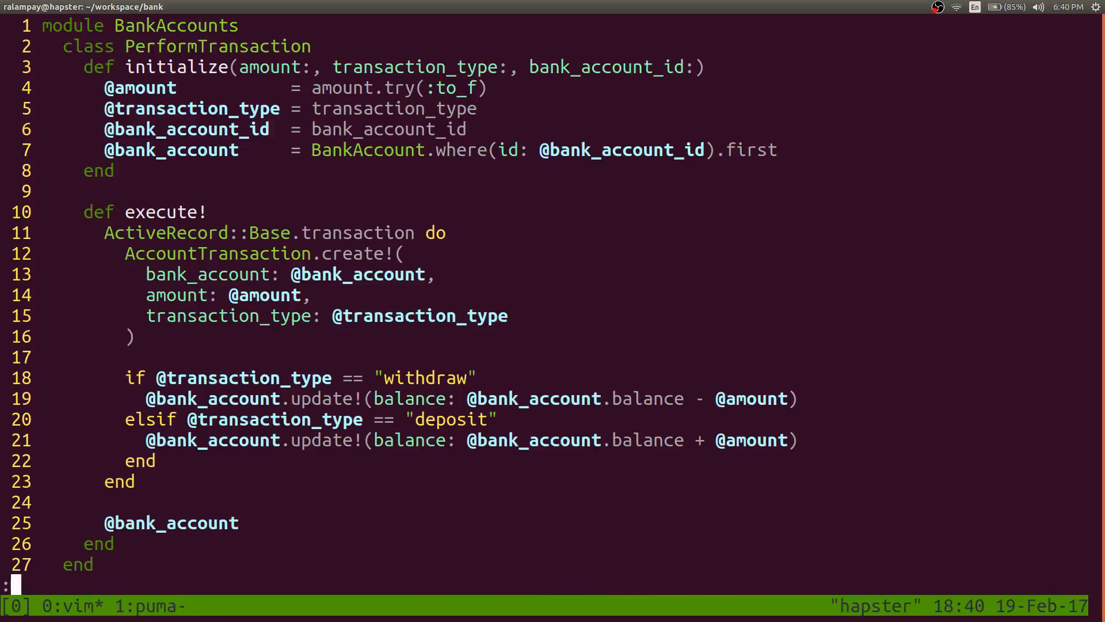
pyautogui.press('V')
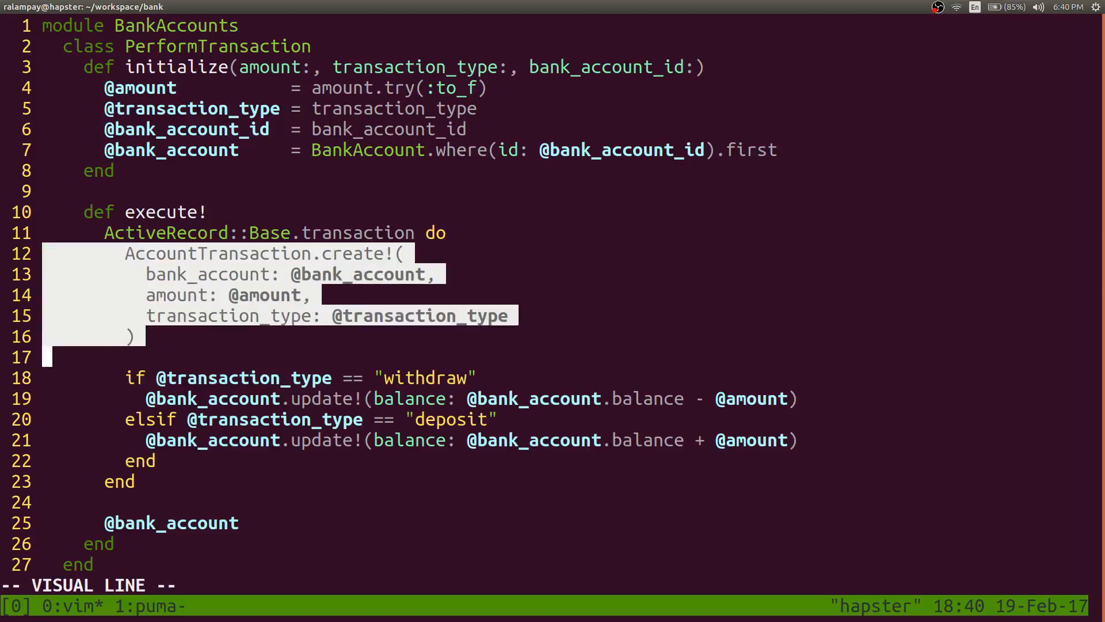
pyautogui.press('Escape')
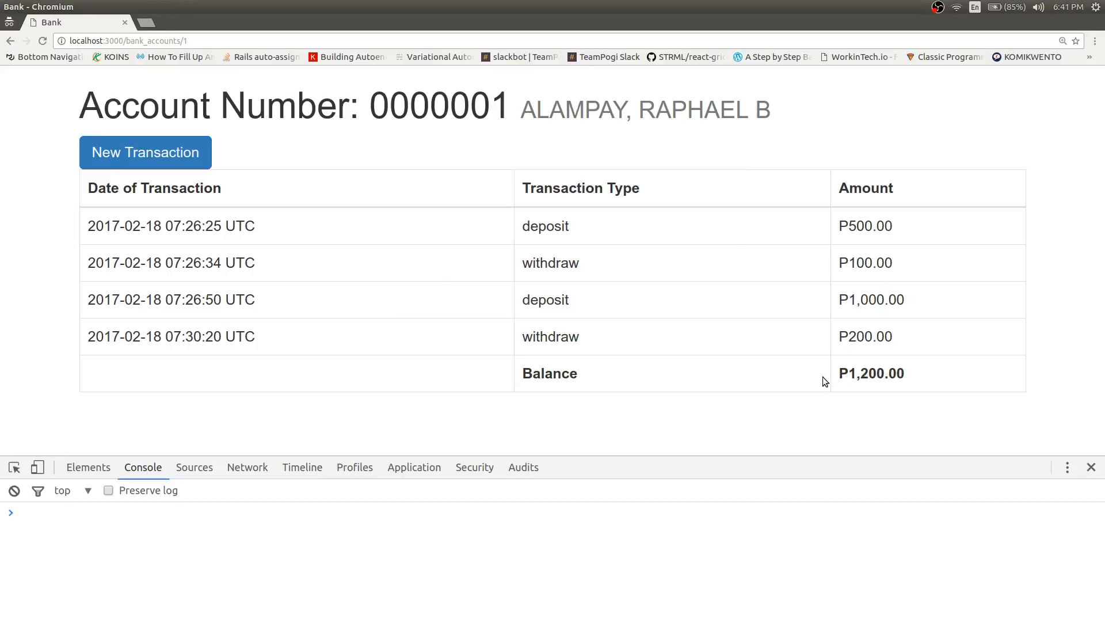
# Replace the amount with 100, keep withdraw selected, and save the transaction on account 0000001
pyautogui.doubleClick(870, 373)
pyautogui.write('1')
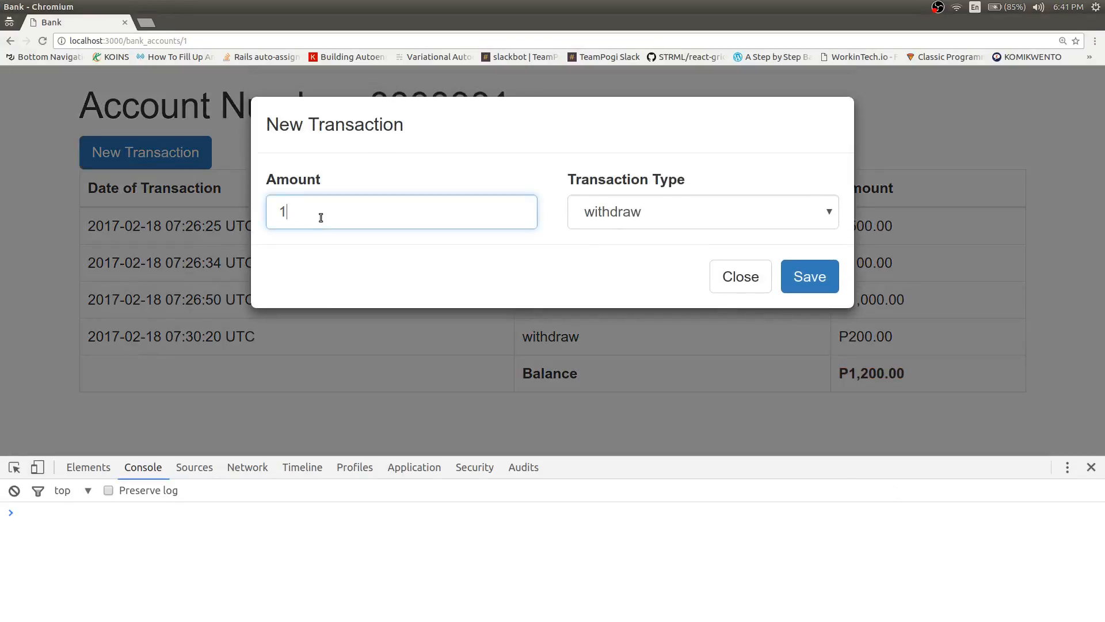
pyautogui.write('00')
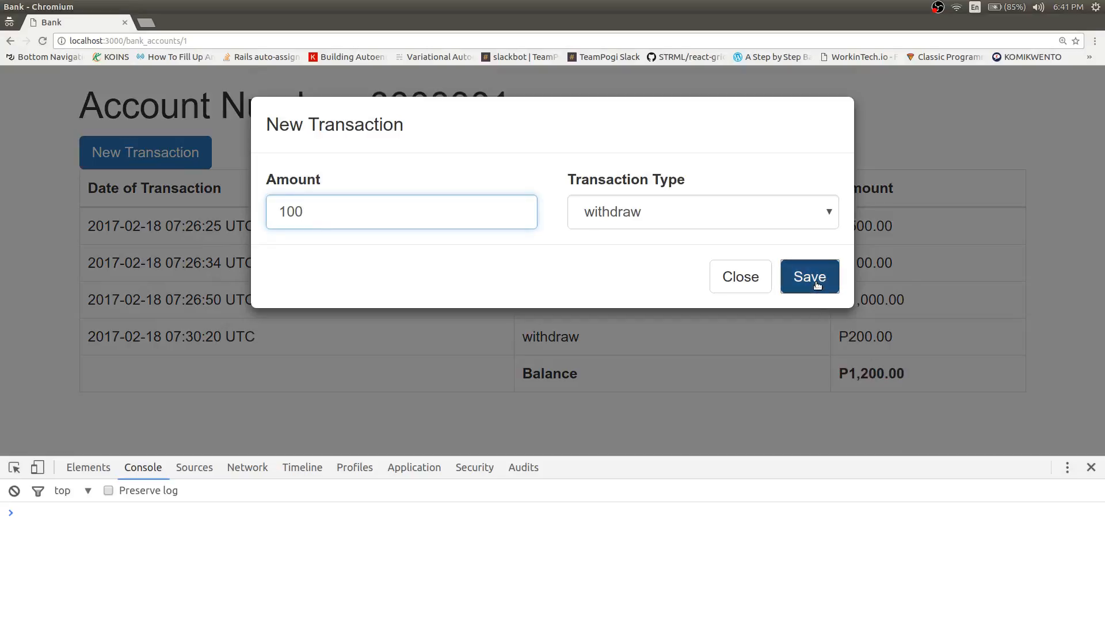
pyautogui.click(809, 275)
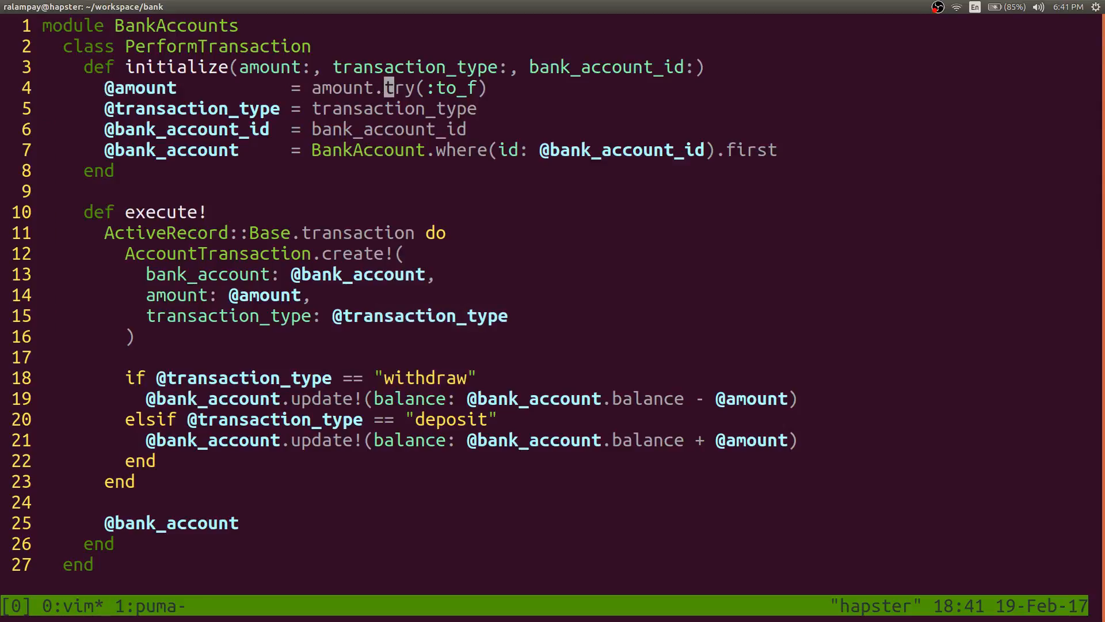
pyautogui.press('i')
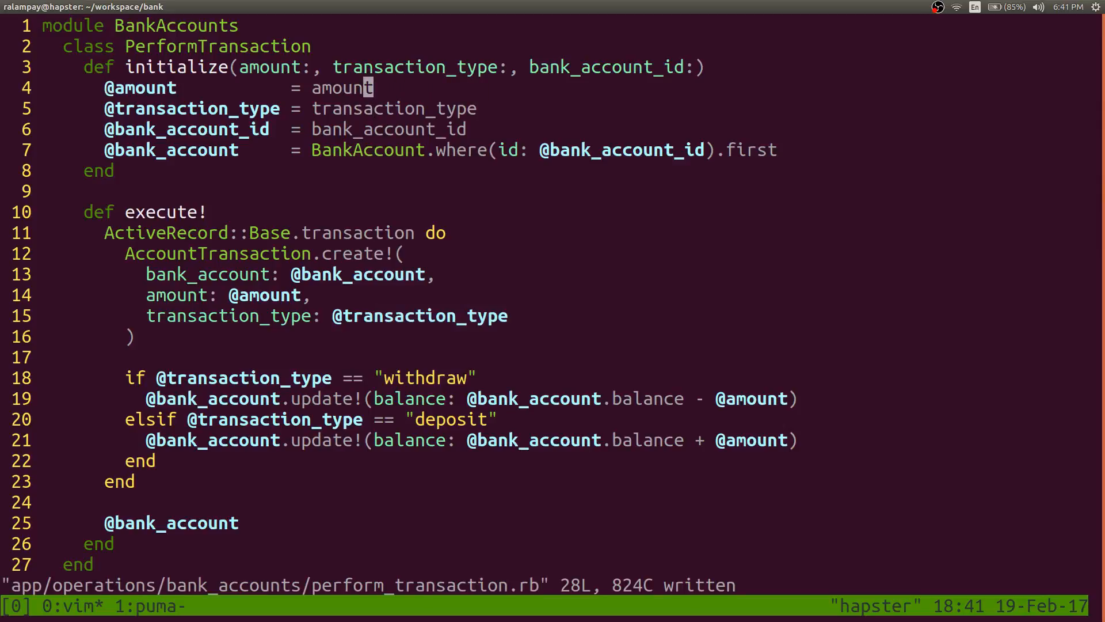
pyautogui.press('j')
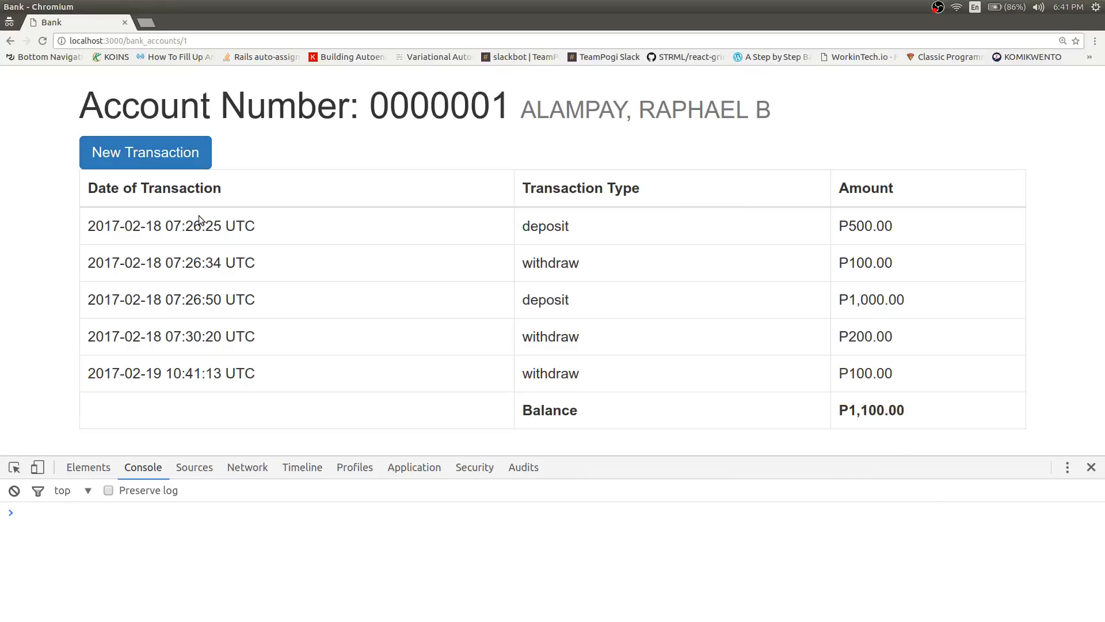
# Submit another 100 withdraw on account 0000001 while the balance reads P1,100.00
pyautogui.click(145, 152)
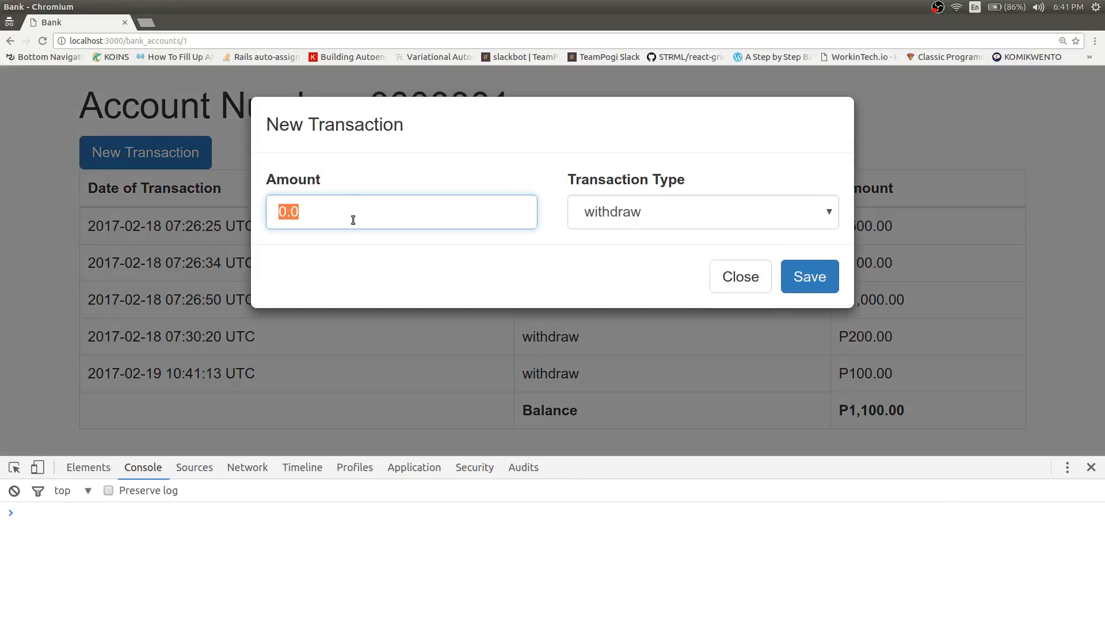
pyautogui.write('100')
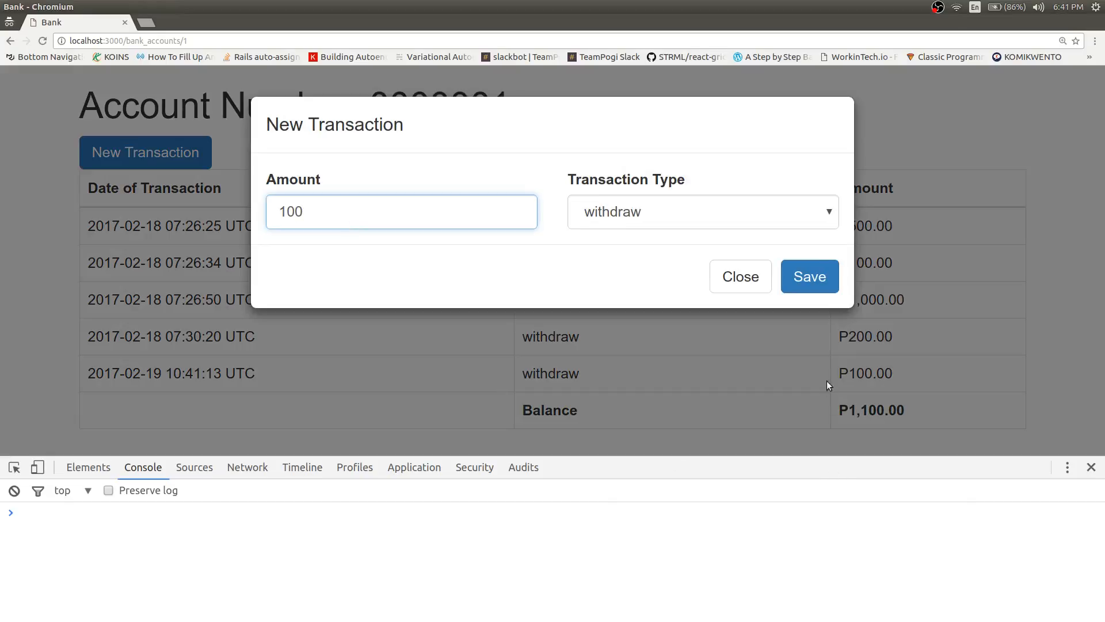
pyautogui.click(809, 275)
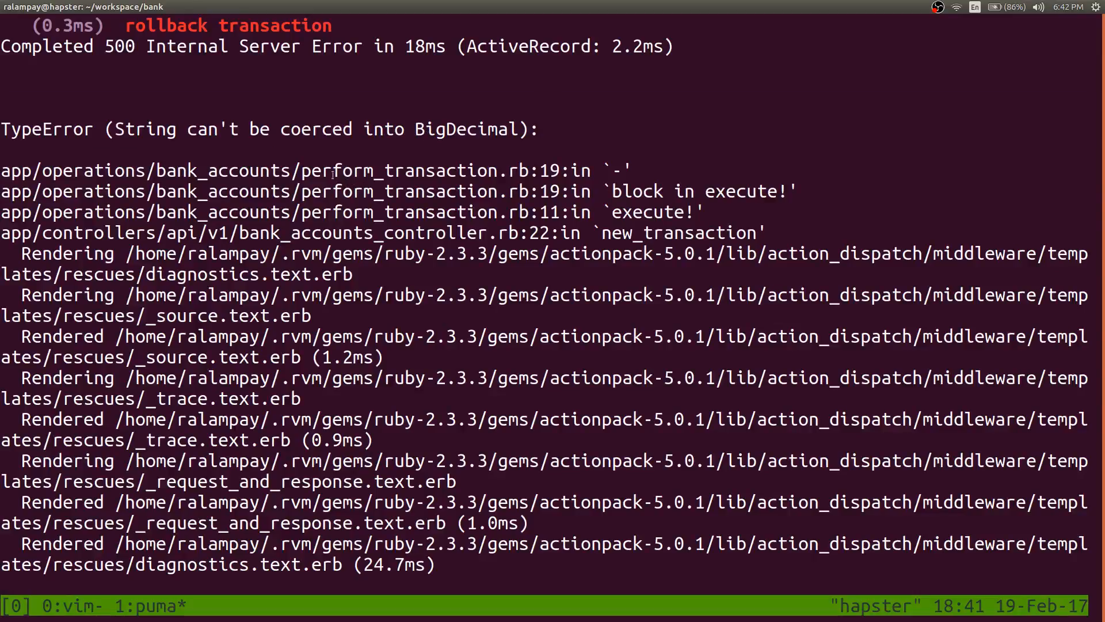
# Read the puma log showing the withdraw rolled back with a String-to-BigDecimal TypeError
pyautogui.doubleClick(399, 171)
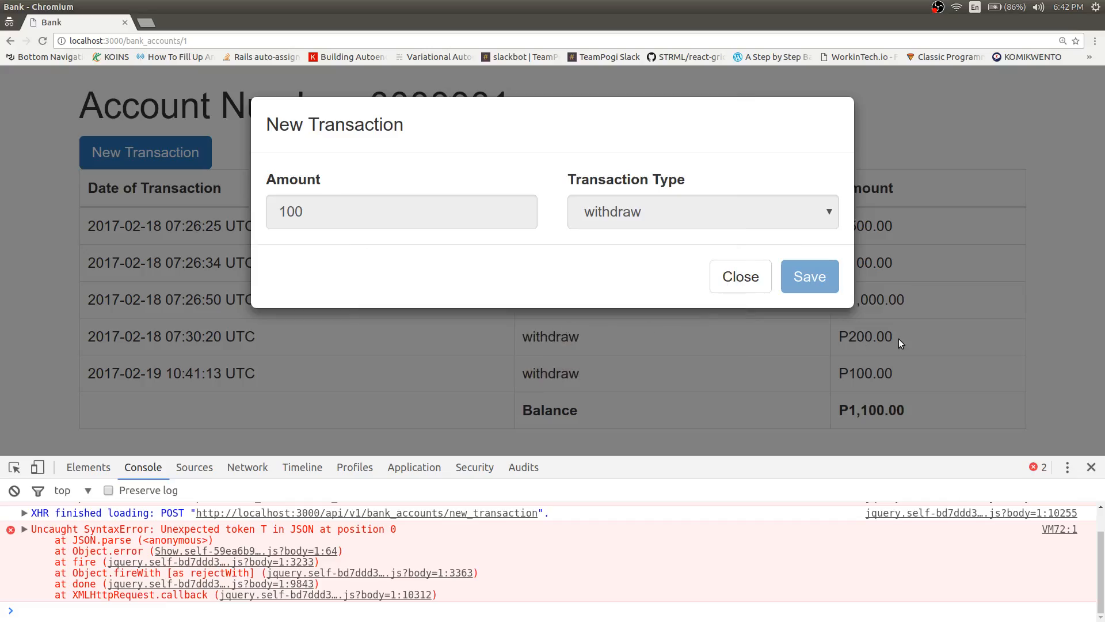
# Close the failed New Transaction modal, confirm balance stays P1,100.00, and return to Vim
pyautogui.click(739, 275)
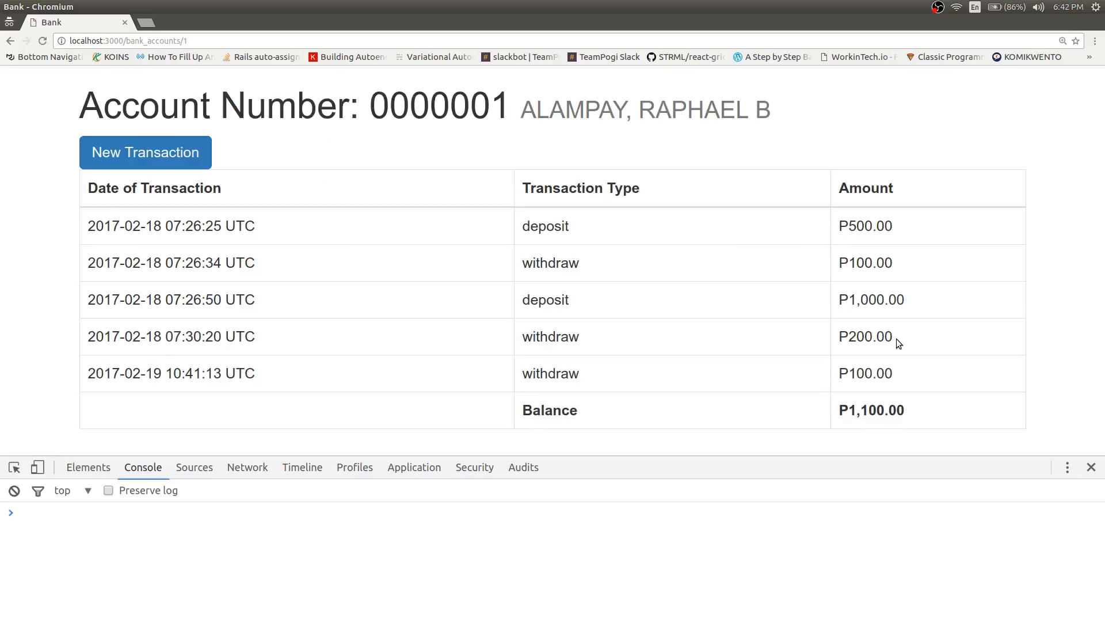
pyautogui.doubleClick(170, 373)
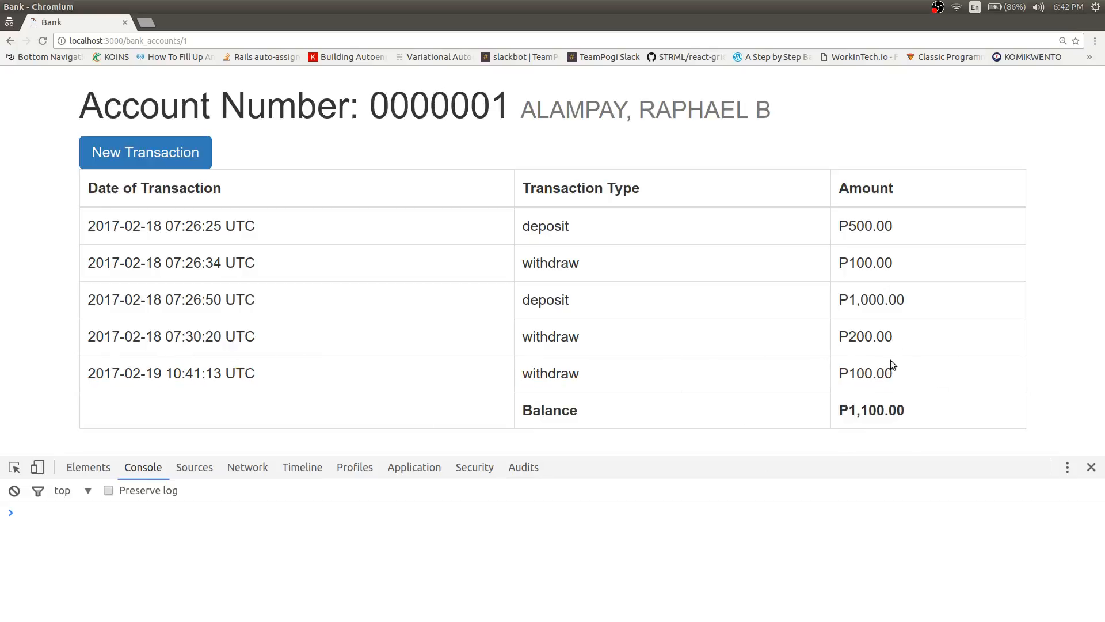
pyautogui.press('alt+Tab')
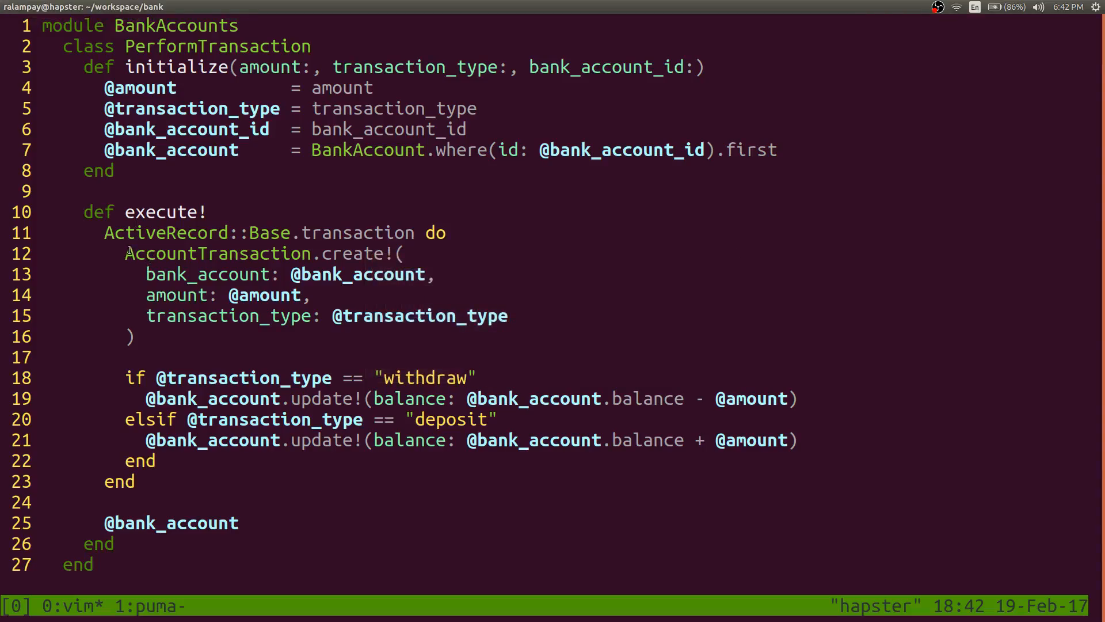
pyautogui.moveTo(594, 240)
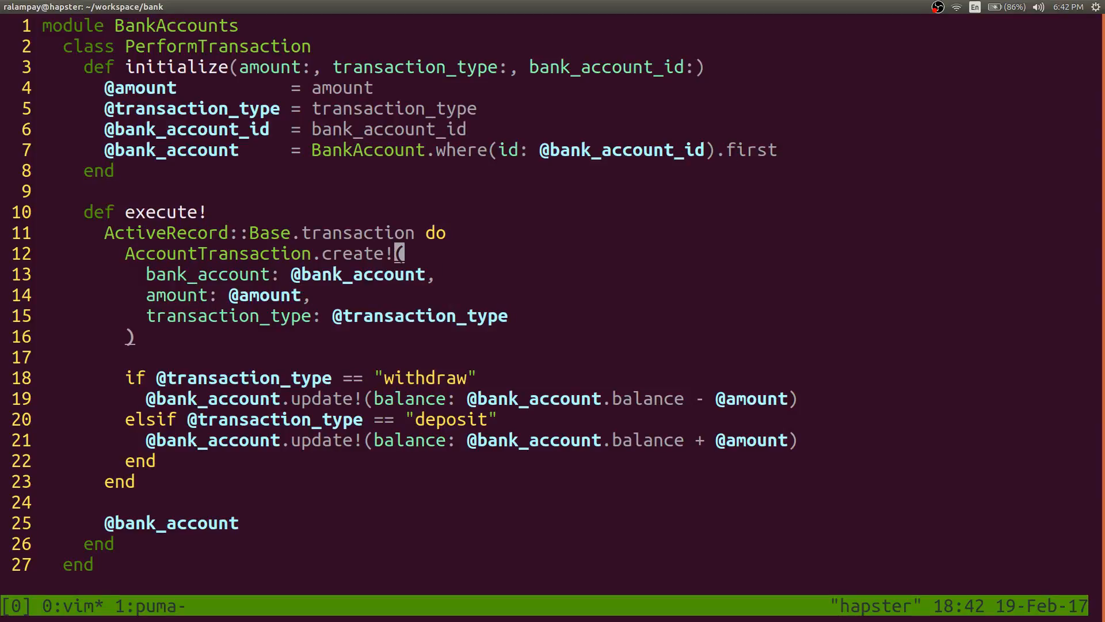
# Review the transaction block's create and balance update lines in visual mode
pyautogui.press('V')
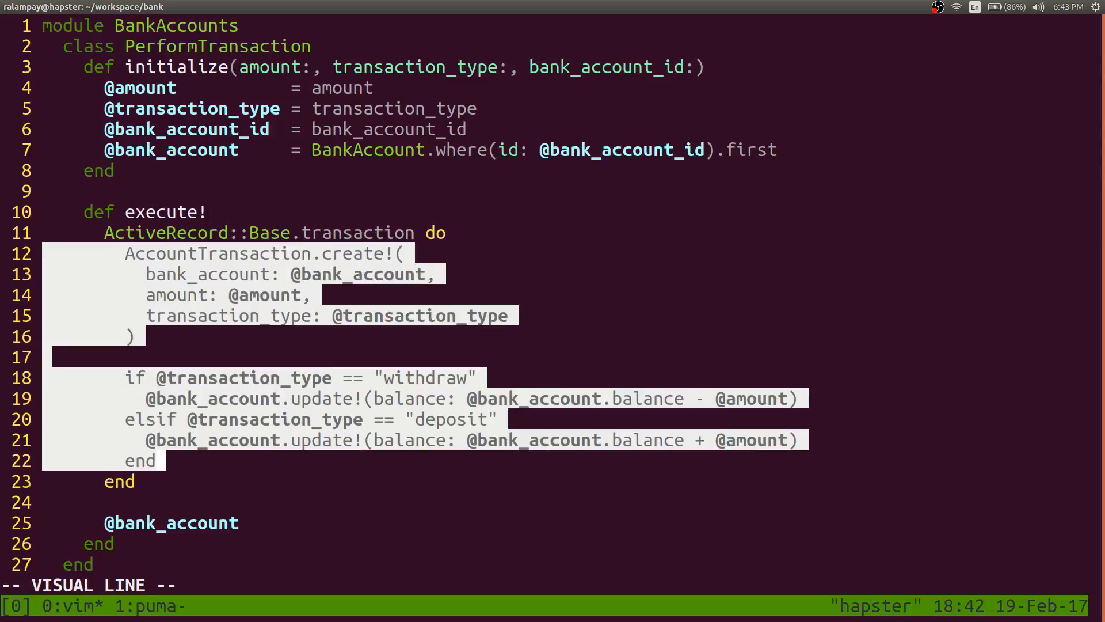
pyautogui.press('Escape')
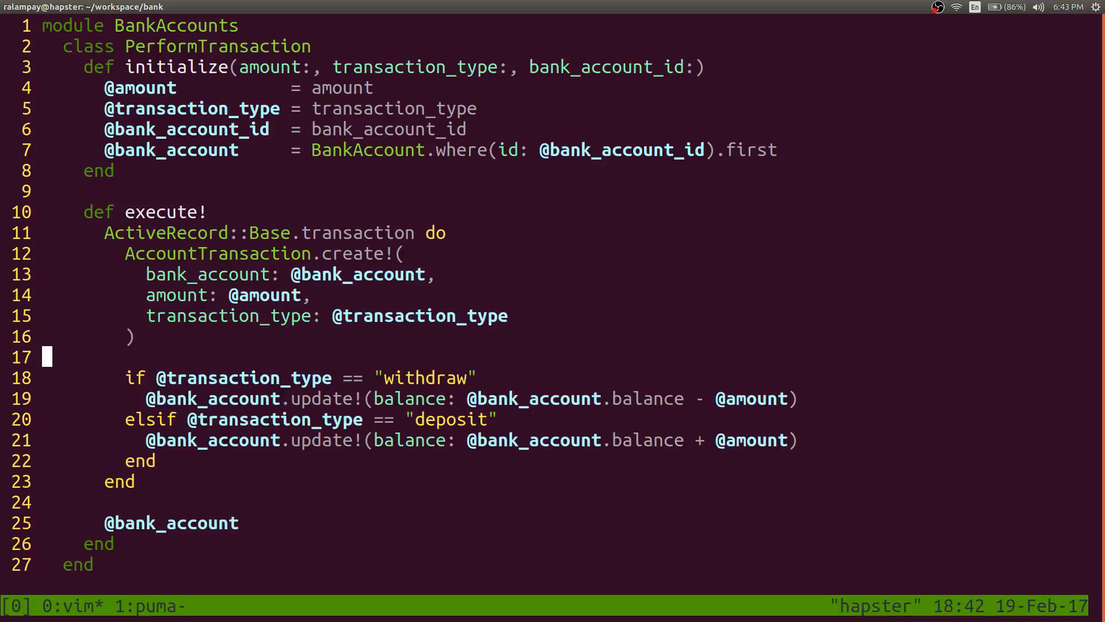
pyautogui.press('V')
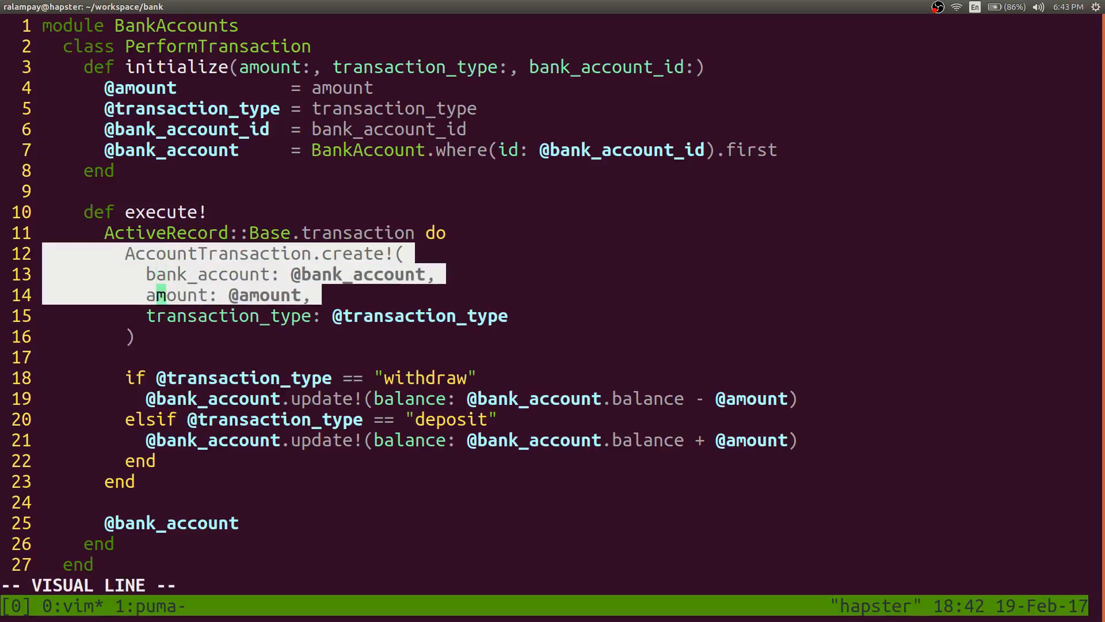
pyautogui.press('Escape')
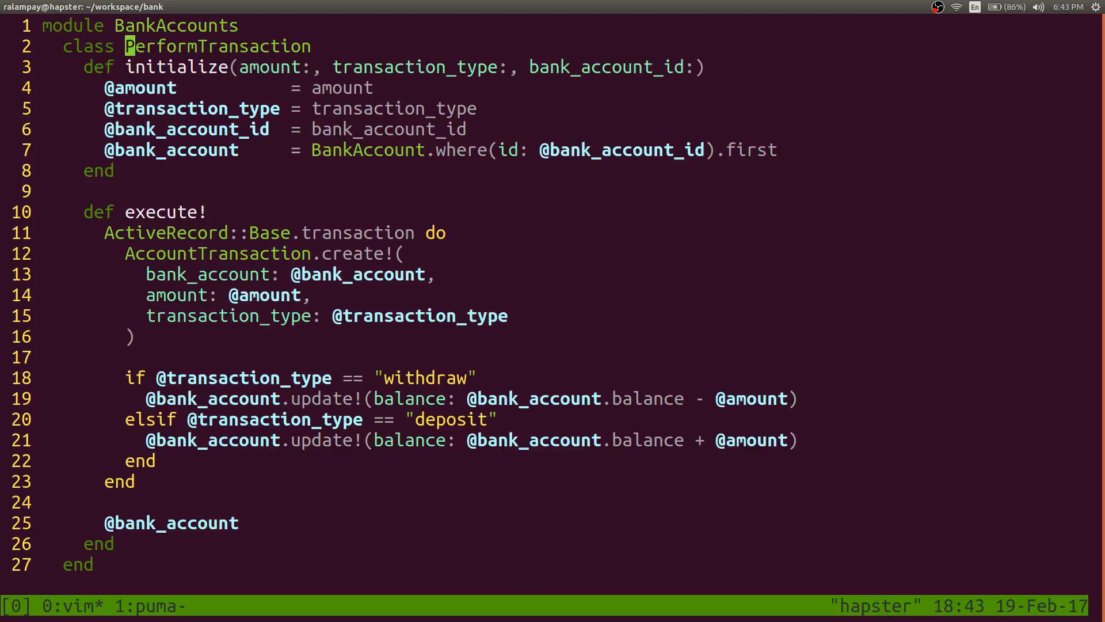
pyautogui.write('.try(')
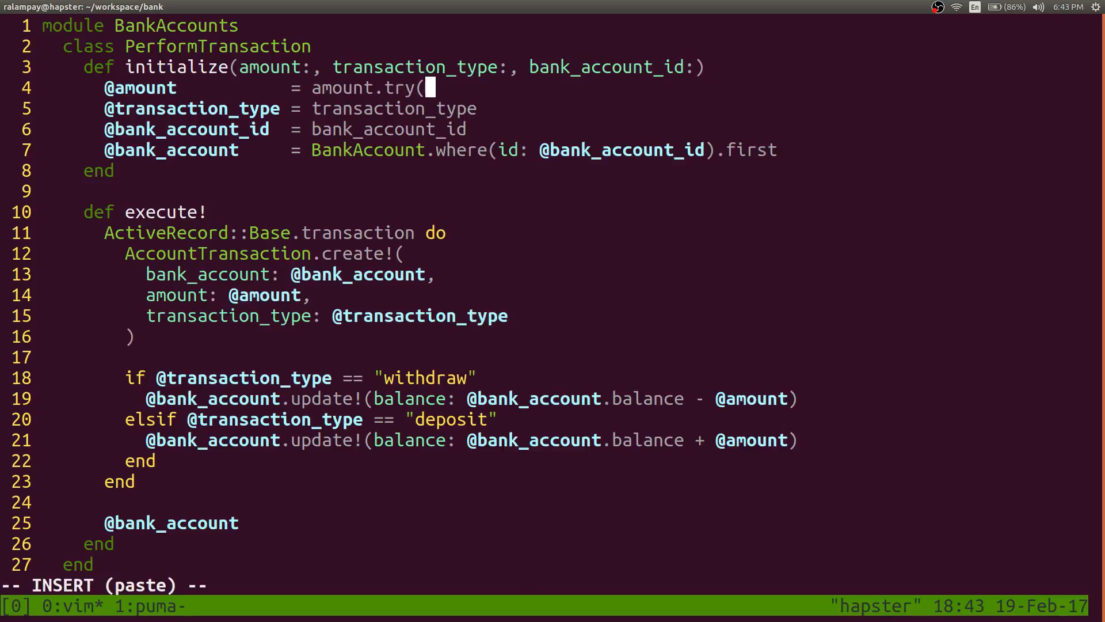
pyautogui.write(':to_f)')
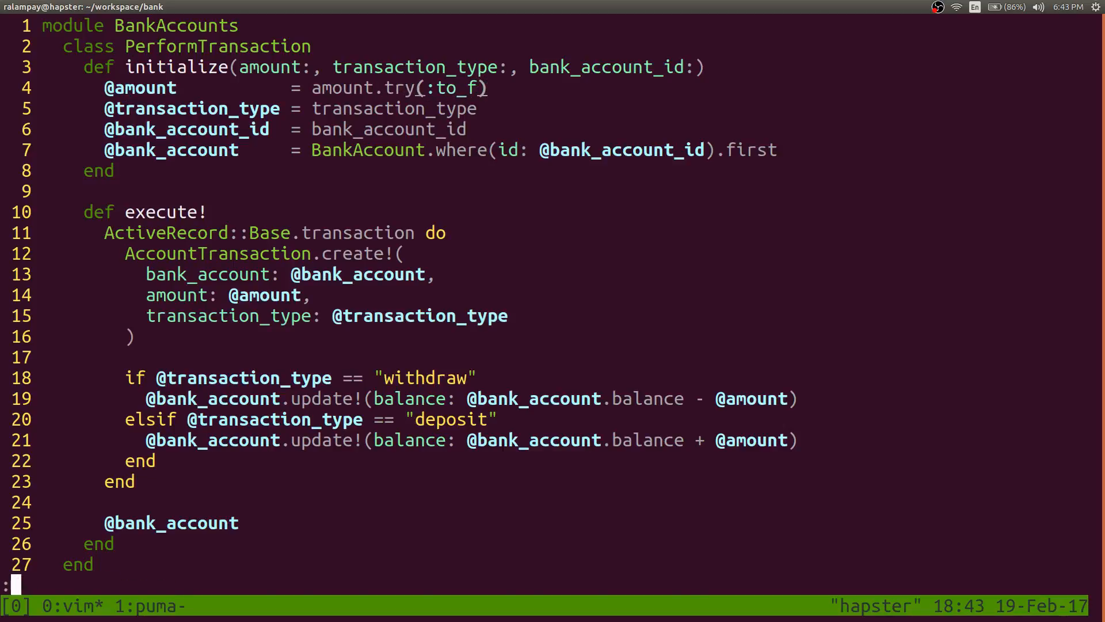